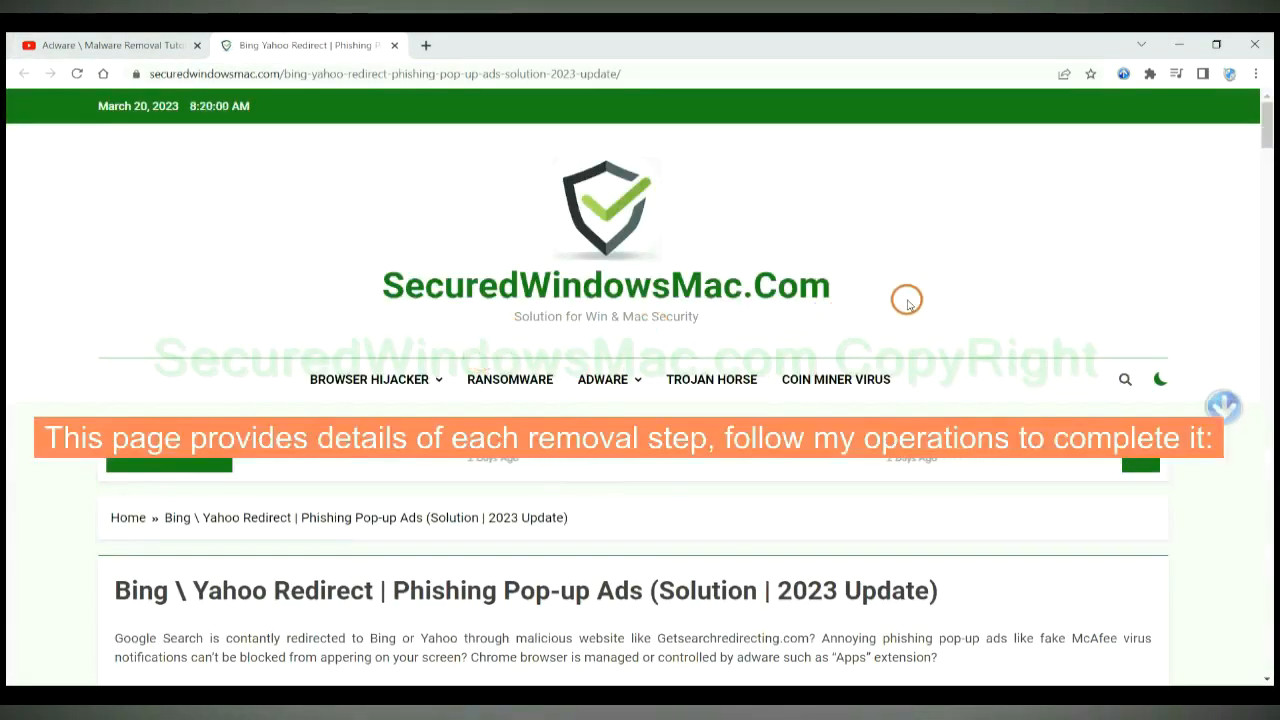
- Scroll the guide past the fake alerts to the SpyHunter automatic removal downloads
scroll("down", 3)
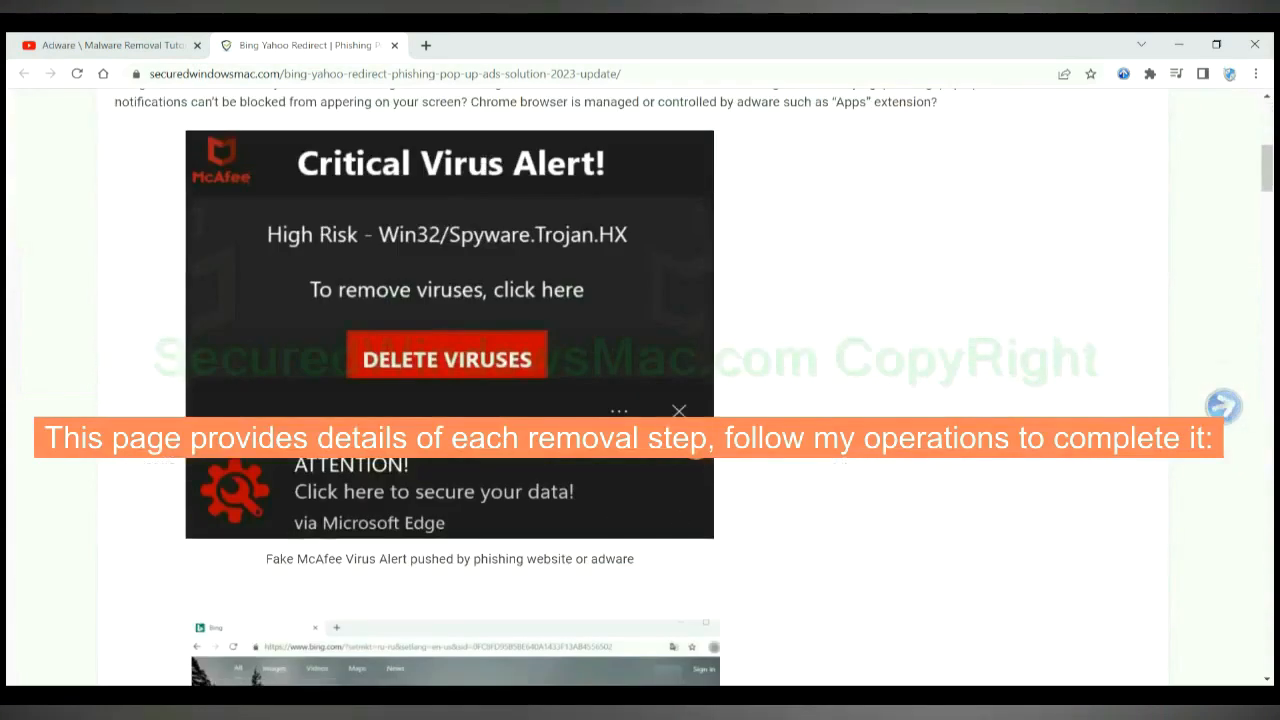
scroll("down", 3)
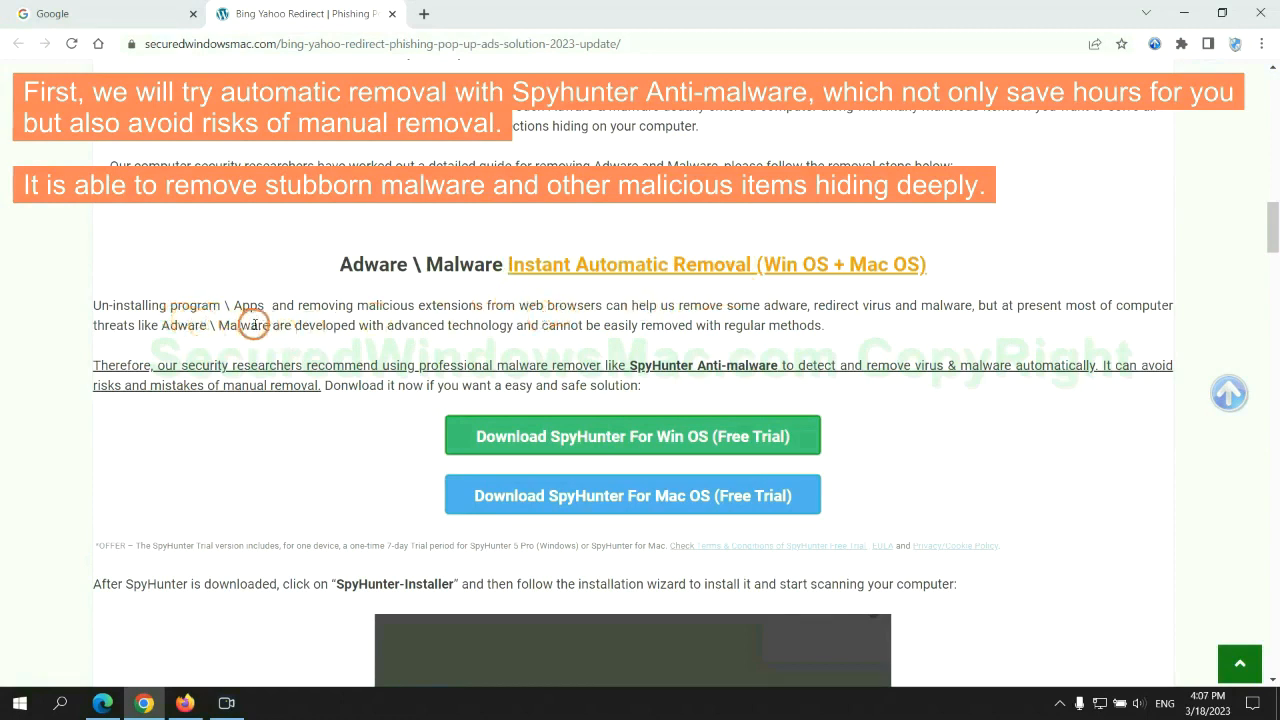
scroll("down", 3)
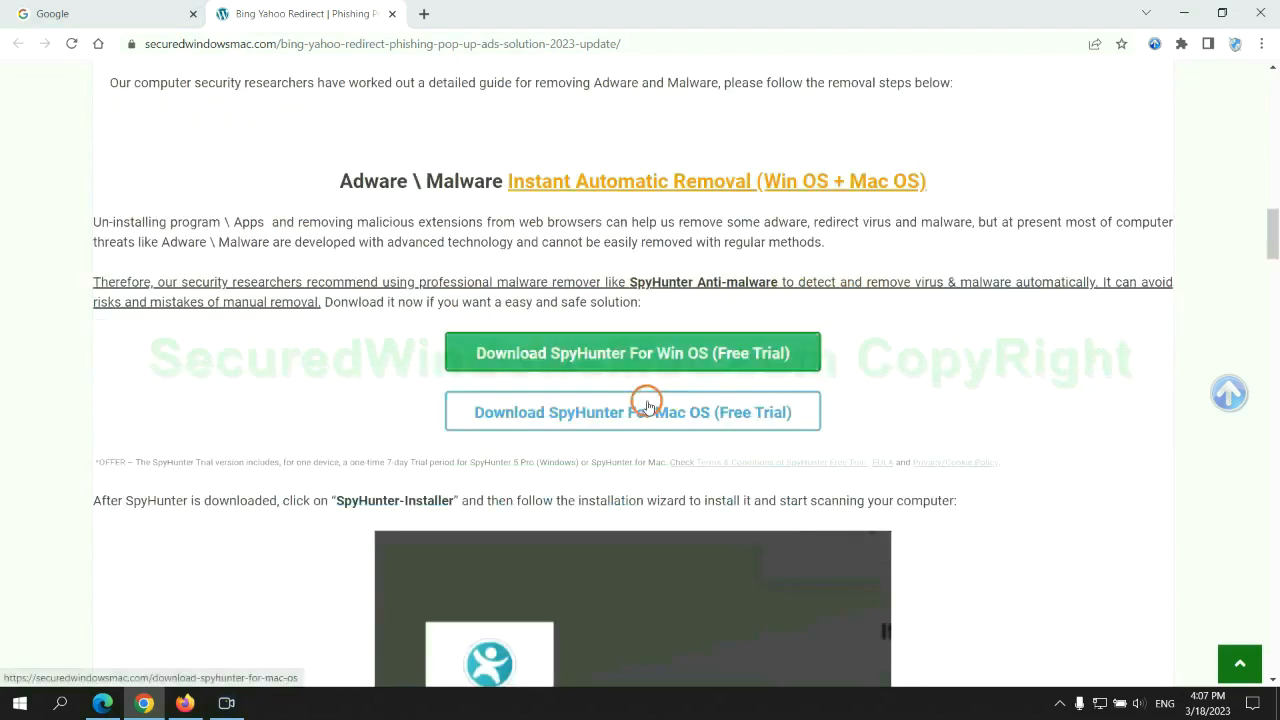
- Download the SpyHunter installer, keep it despite the warning, and run it
scroll("down", 3)
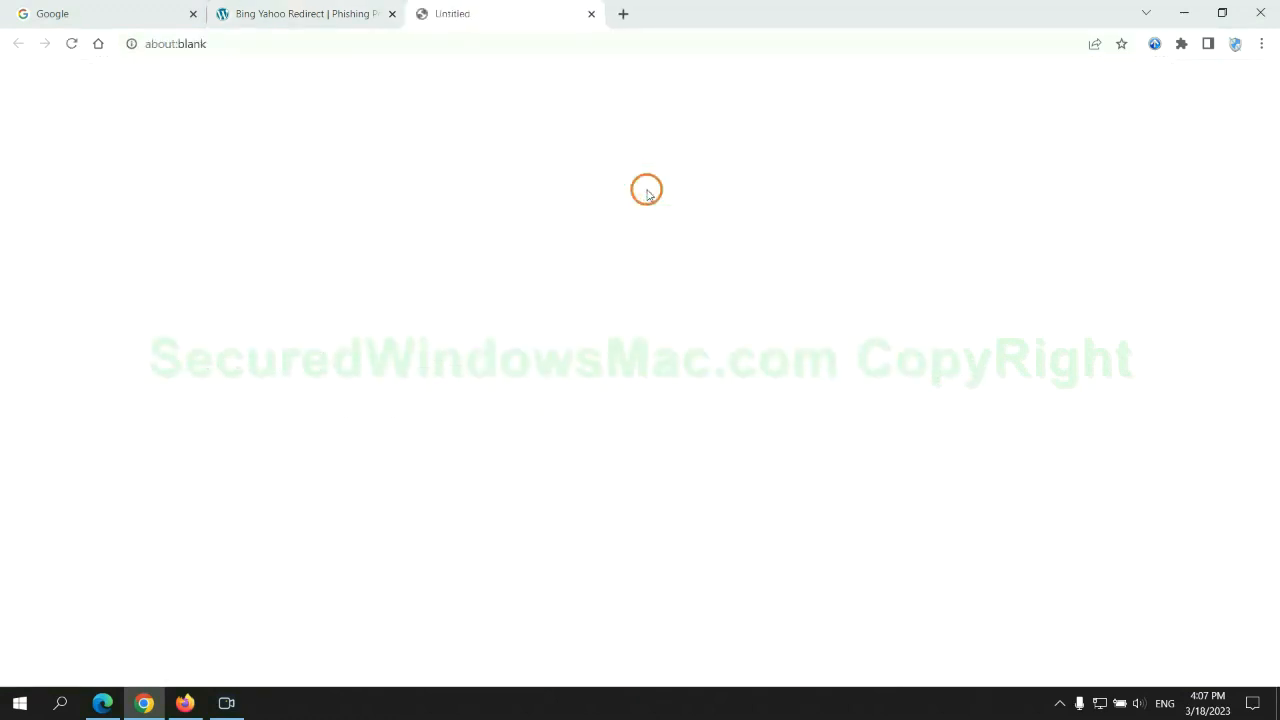
left_click(632, 186)
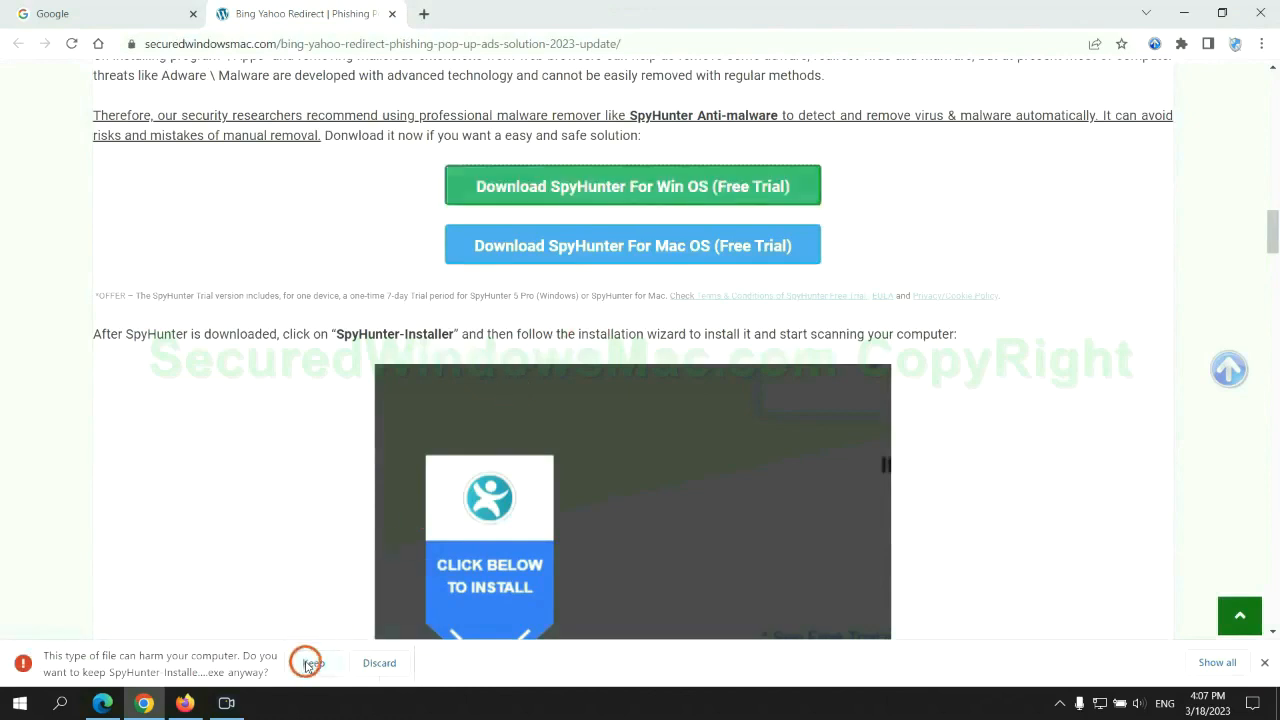
left_click(313, 663)
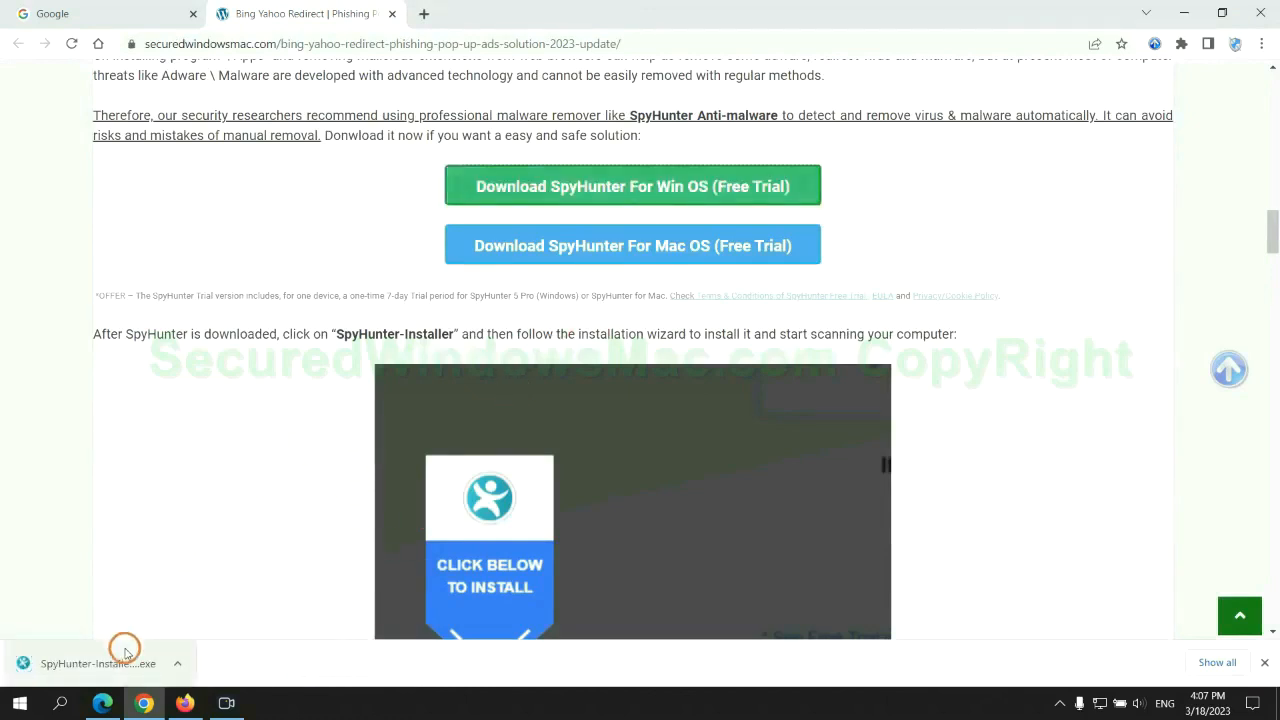
left_click(98, 663)
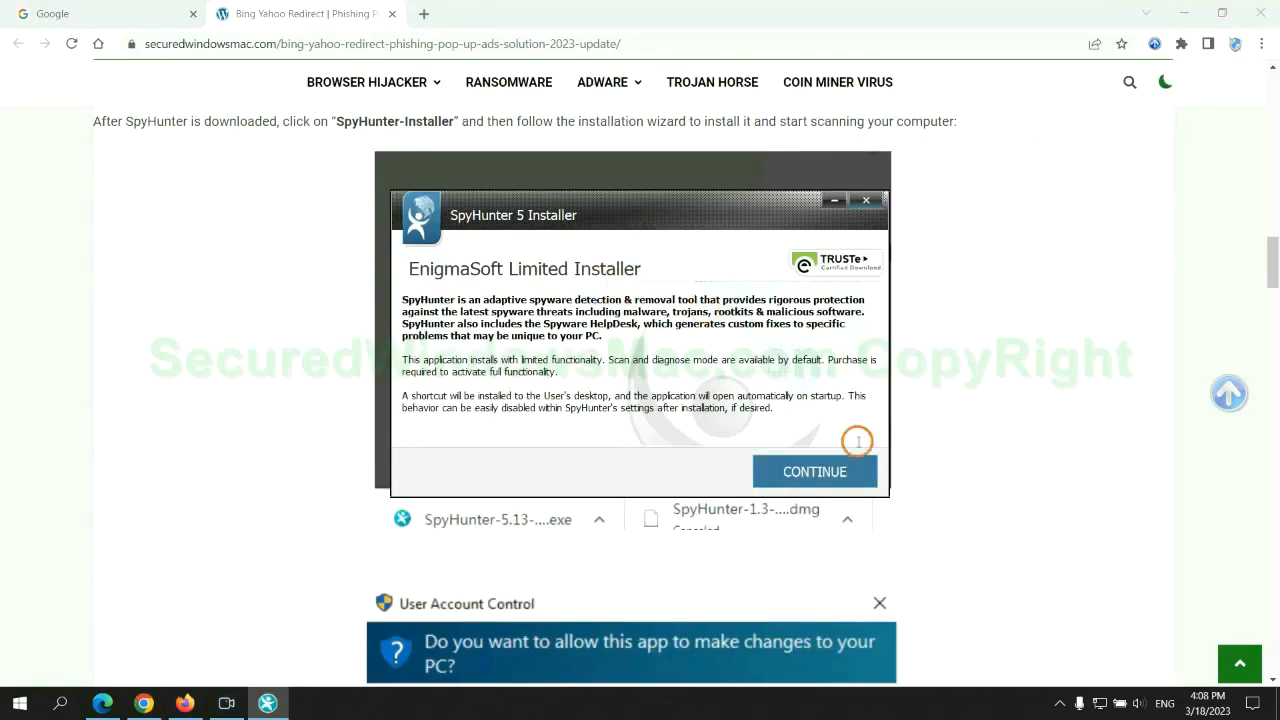
- Accept the EULA and Privacy Policy and install SpyHunter 5
left_click(814, 471)
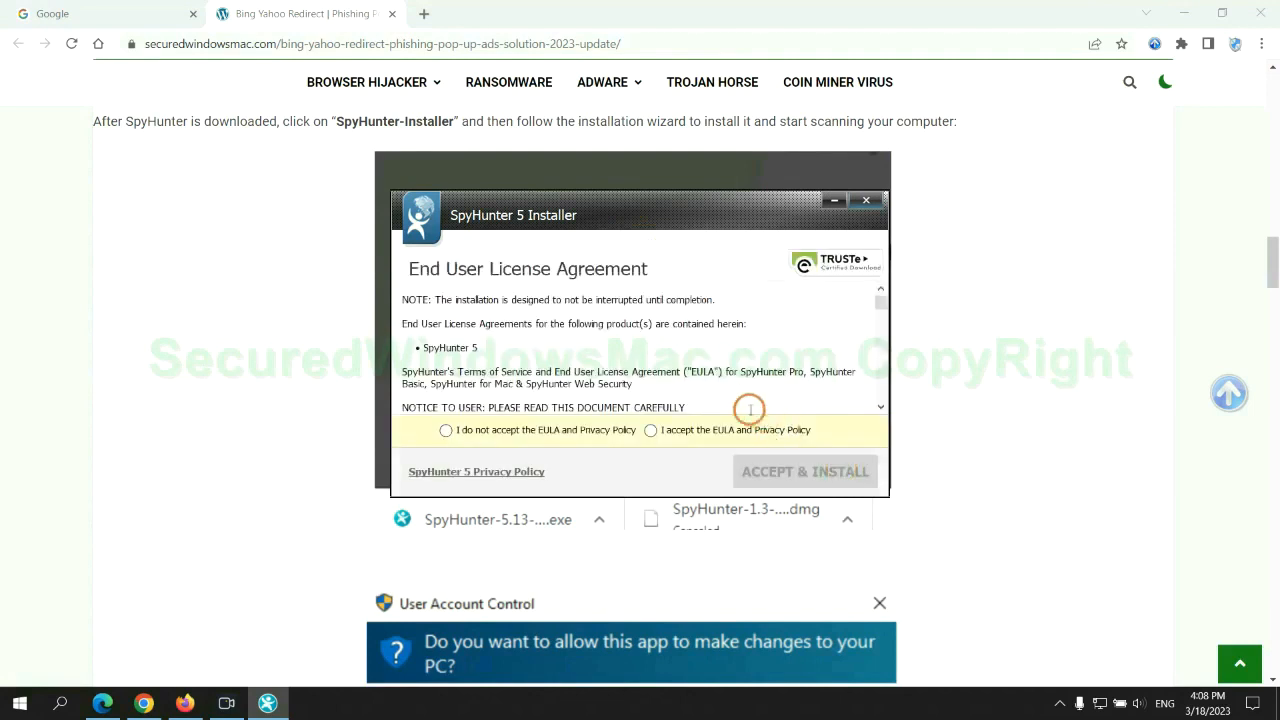
left_click(650, 430)
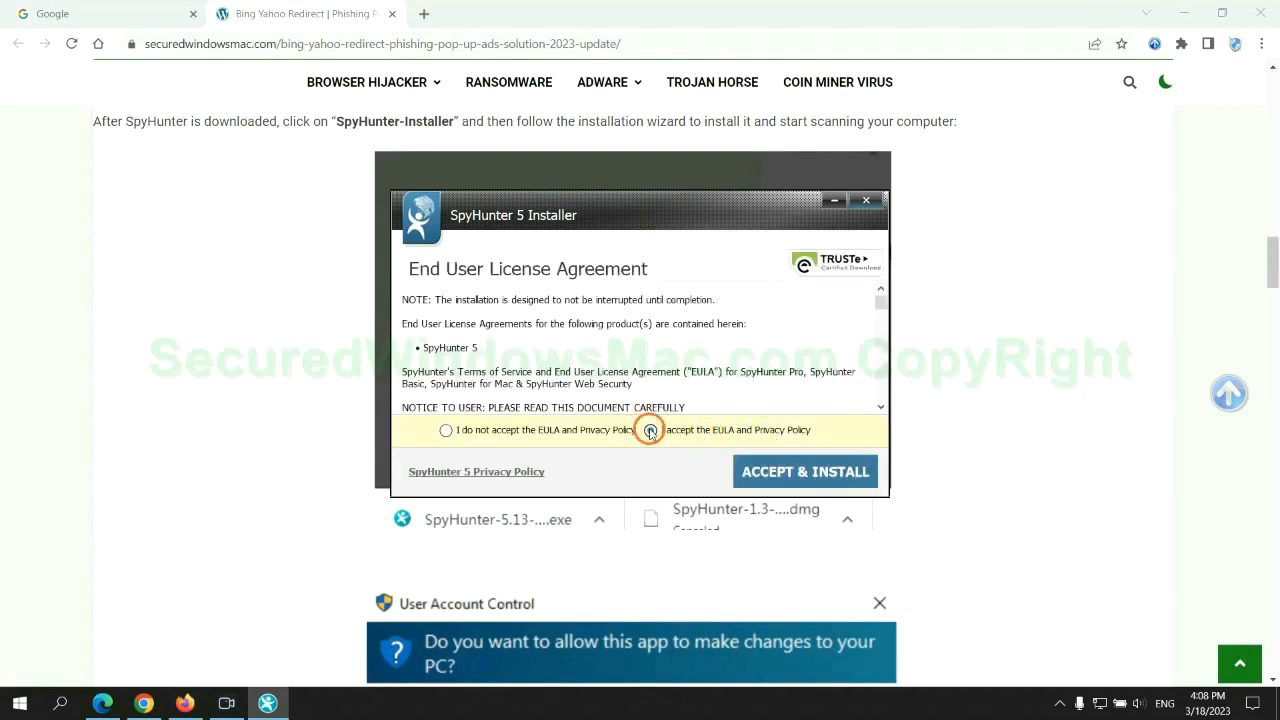
left_click(805, 471)
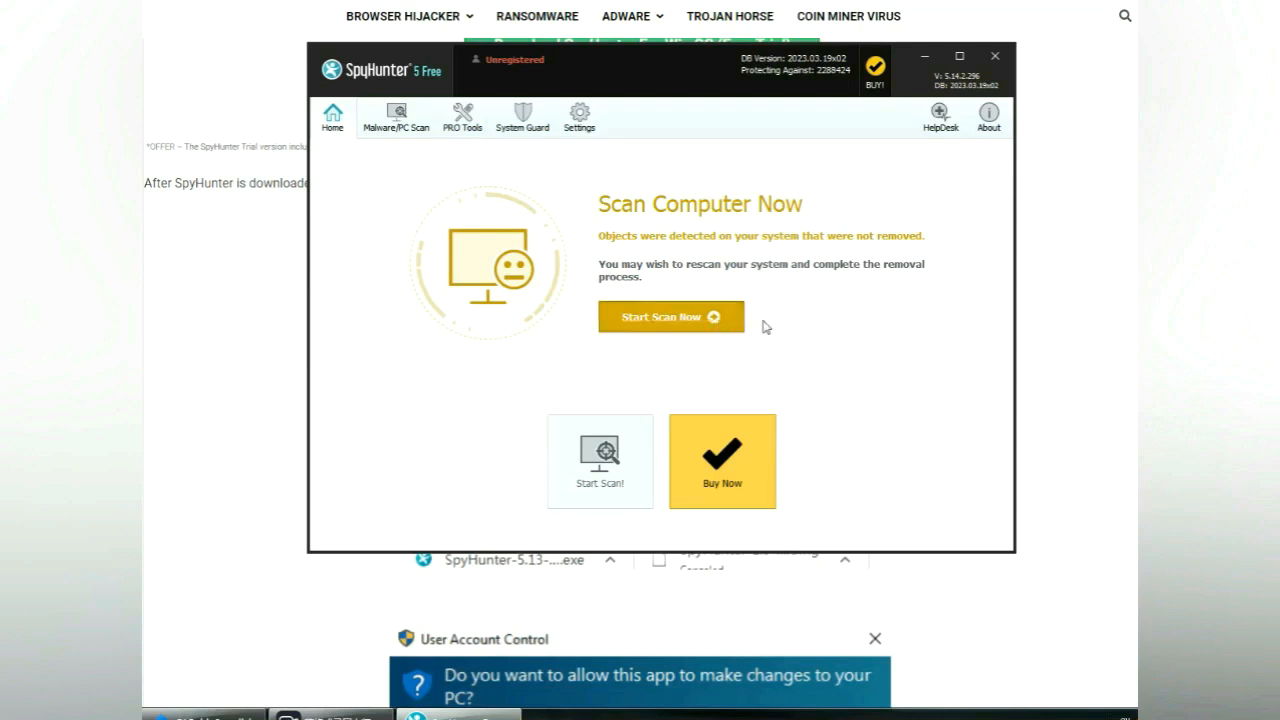
- Scan the computer, proceed past the 703 detected issues, and choose the 7-day free trial
left_click(671, 316)
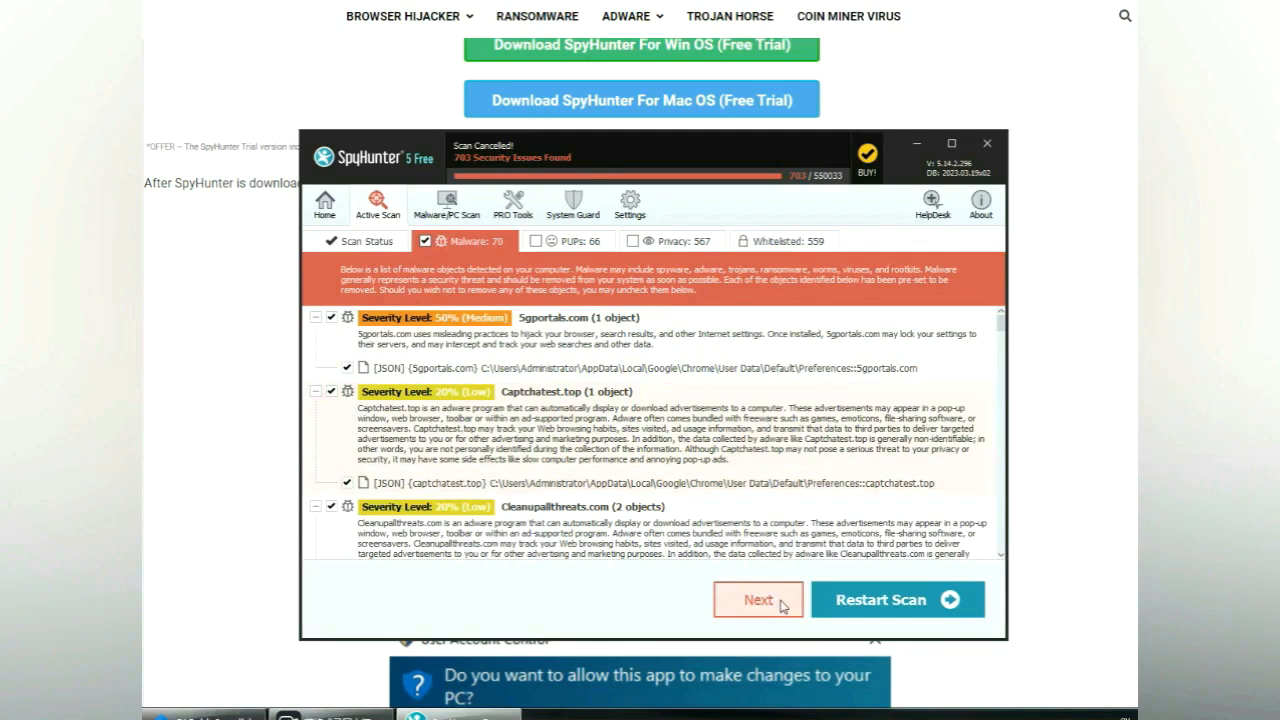
left_click(757, 600)
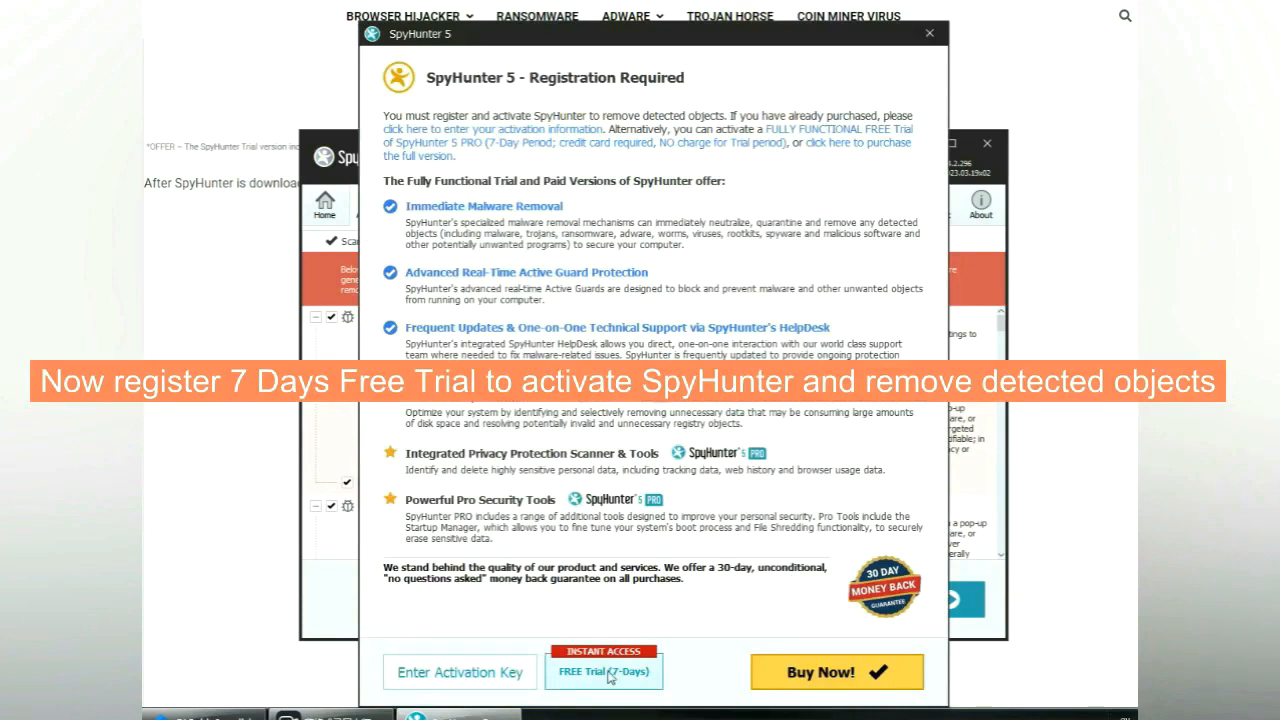
left_click(603, 671)
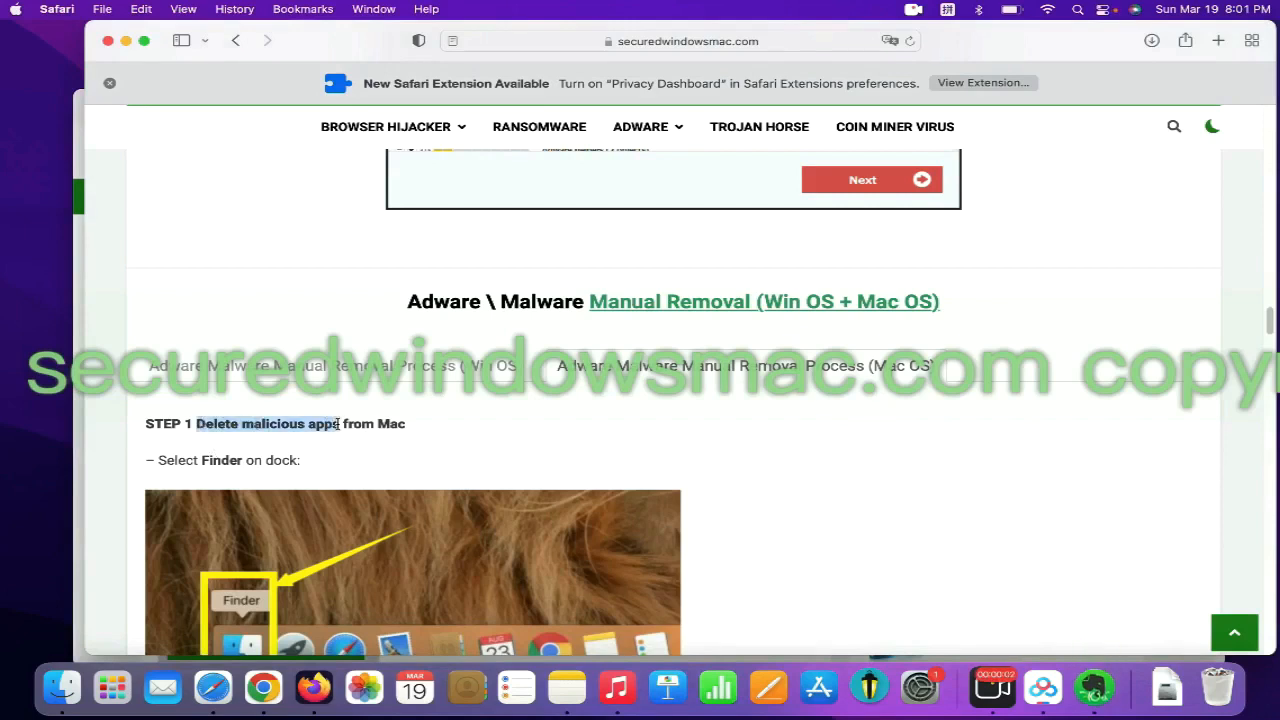
- Follow Mac Step 1: check Finder for malicious apps, then view the Empty Trash instructions
scroll("down", 3)
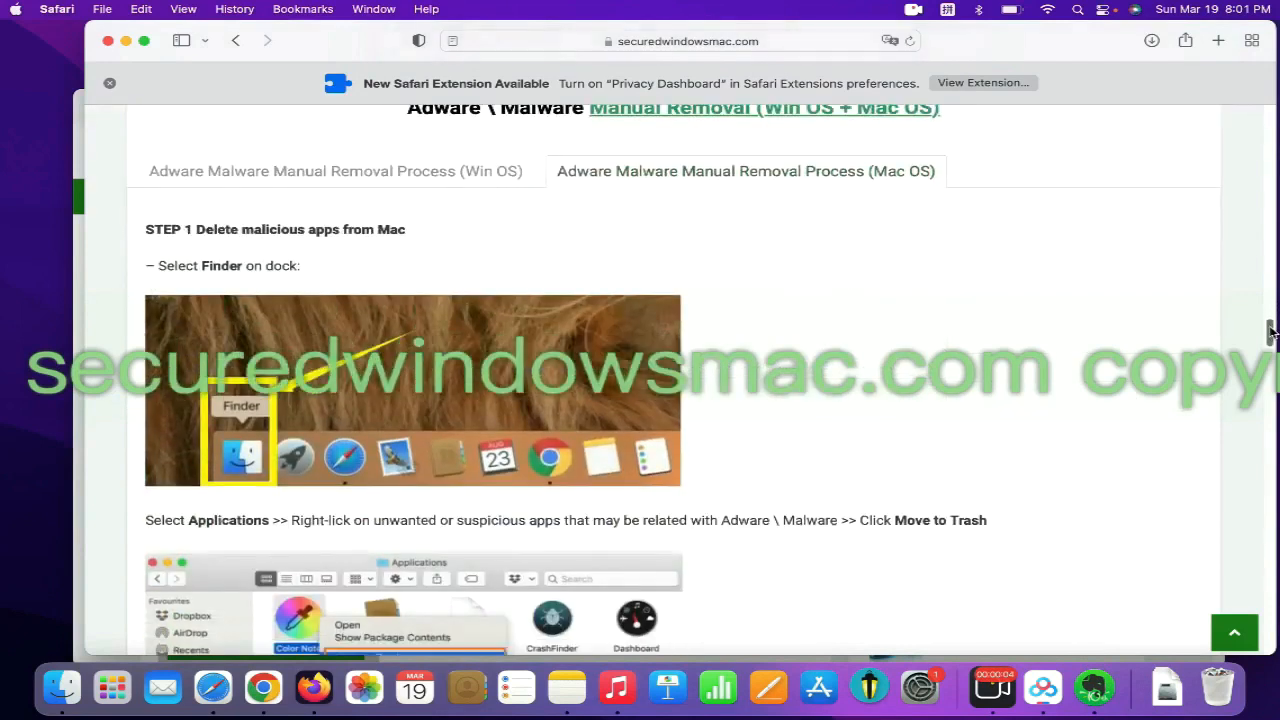
left_click(61, 687)
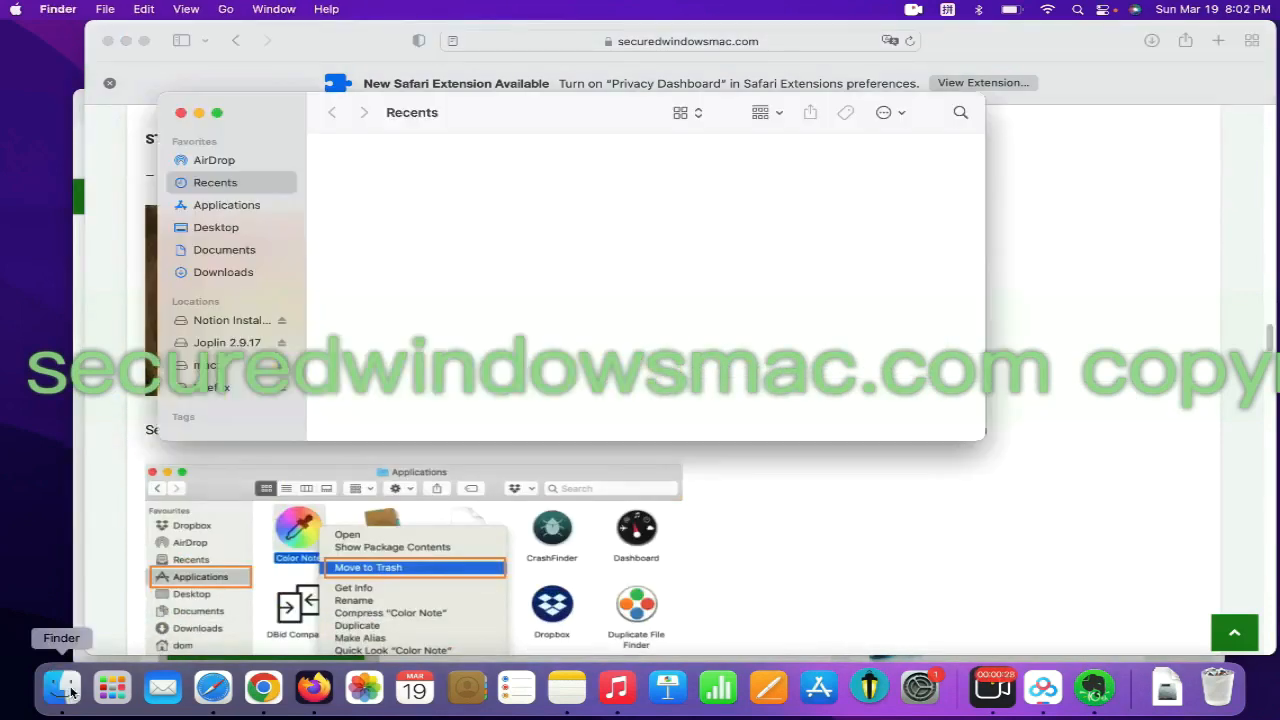
left_click(226, 204)
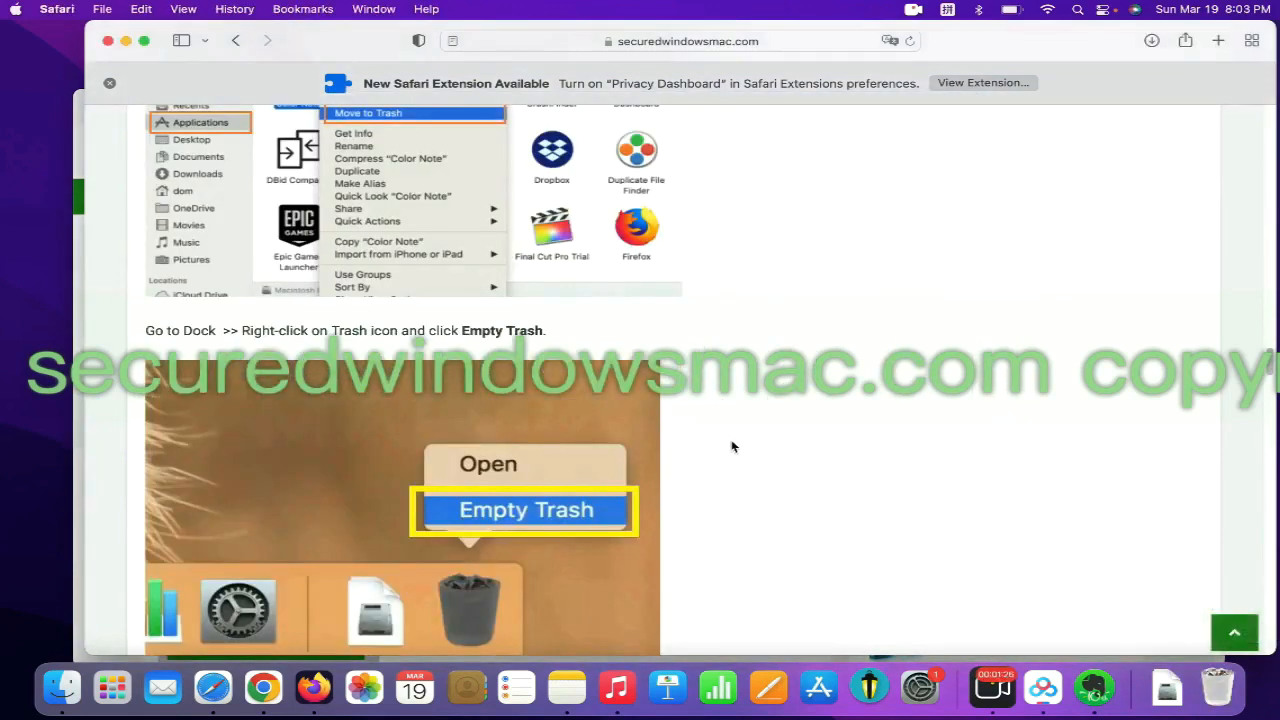
- Highlight the guide's Step 2 on suspicious extensions and bring up Safari's app menu
scroll("down", 3)
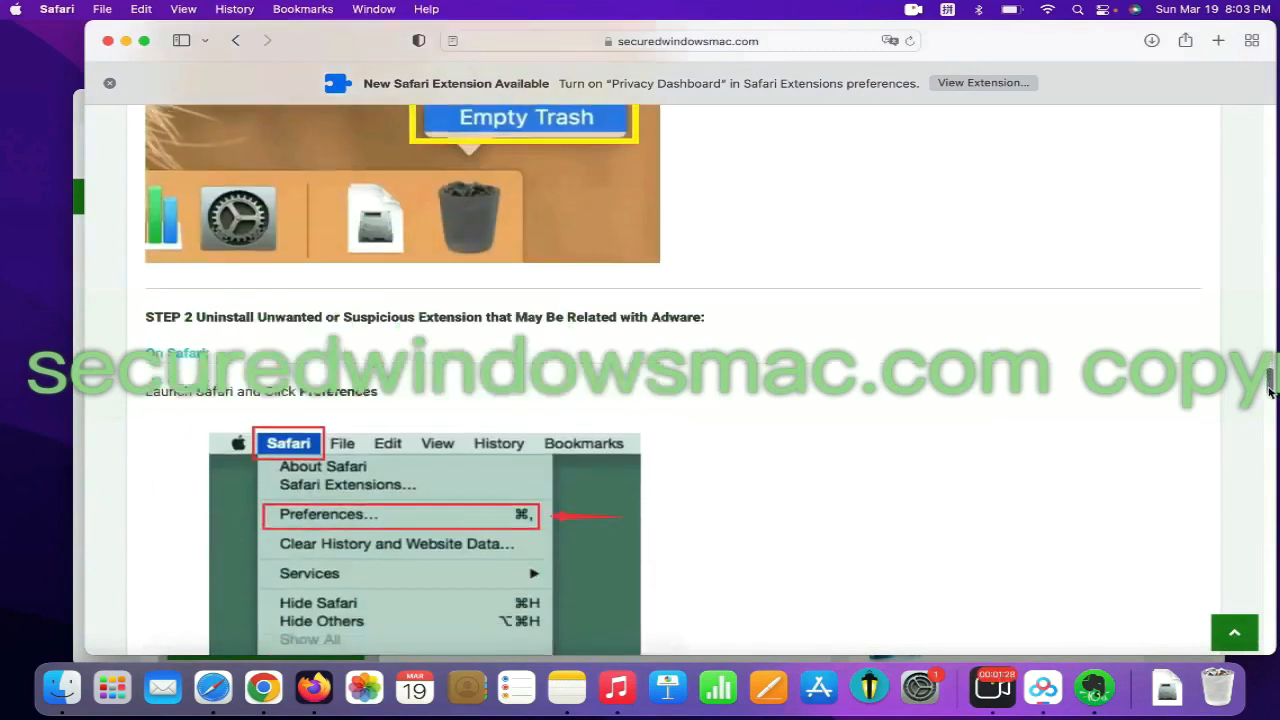
scroll("down", 3)
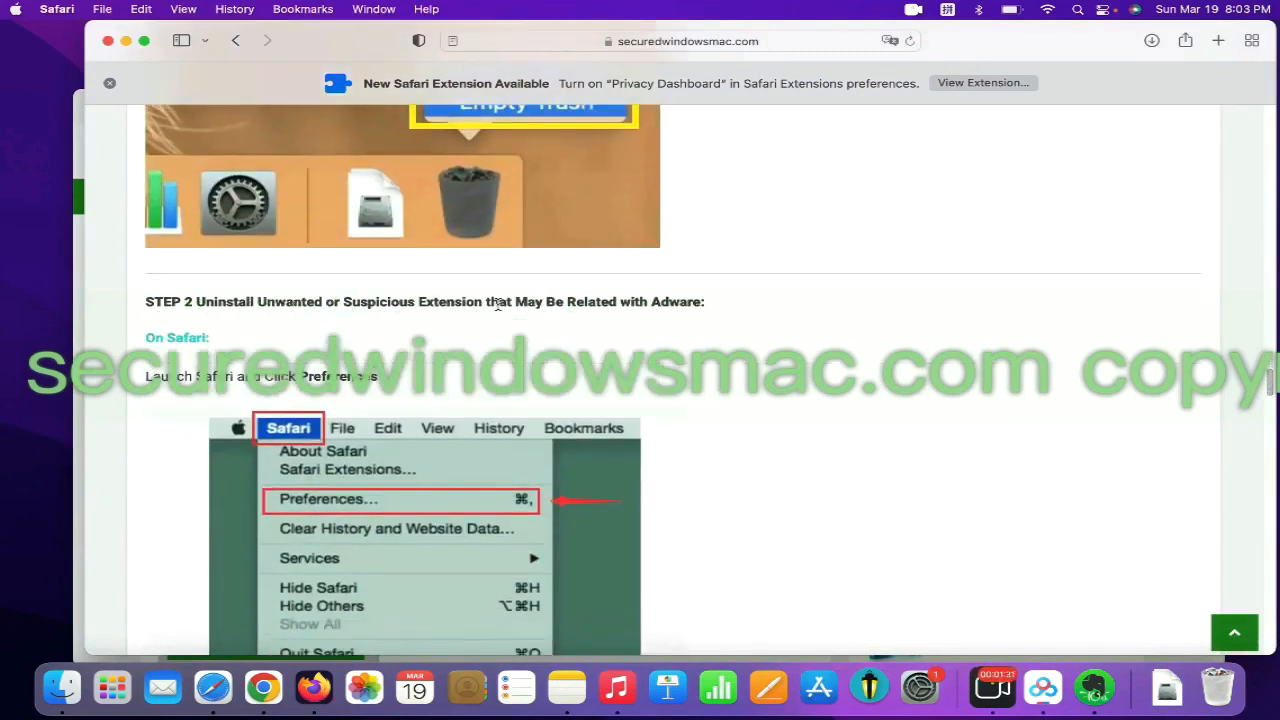
left_click_drag(200, 301, 481, 301)
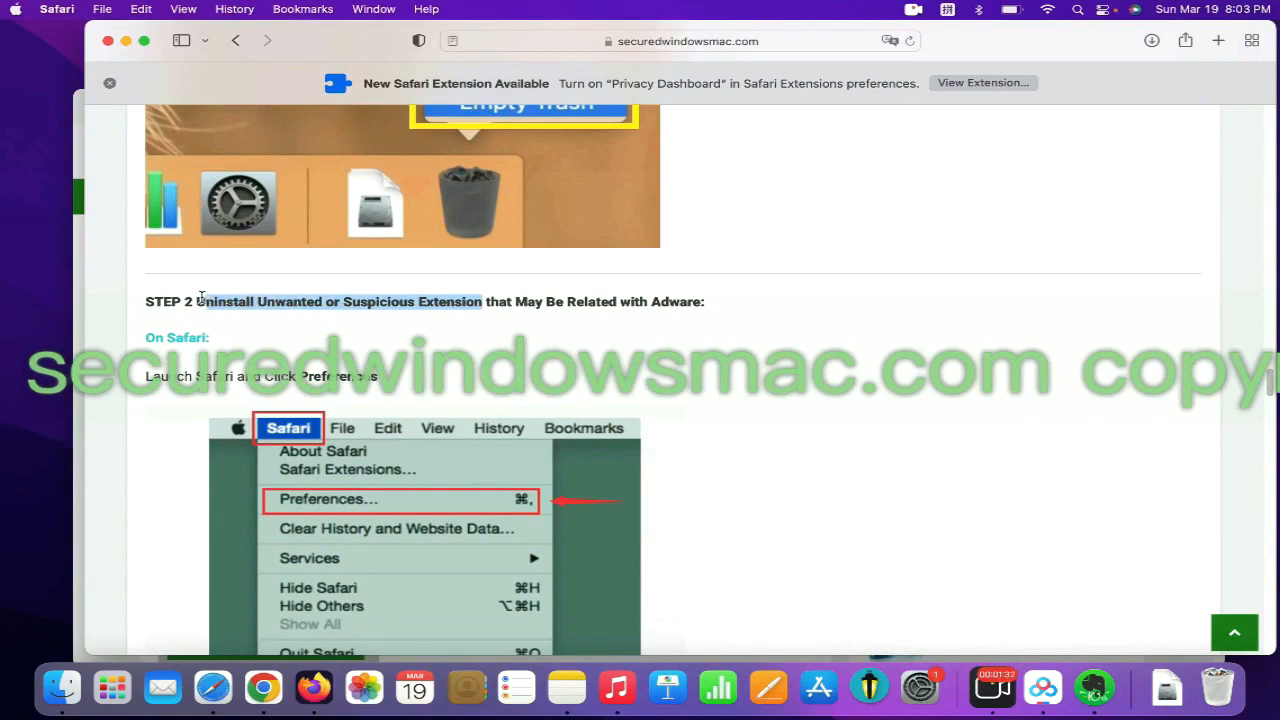
left_click(56, 9)
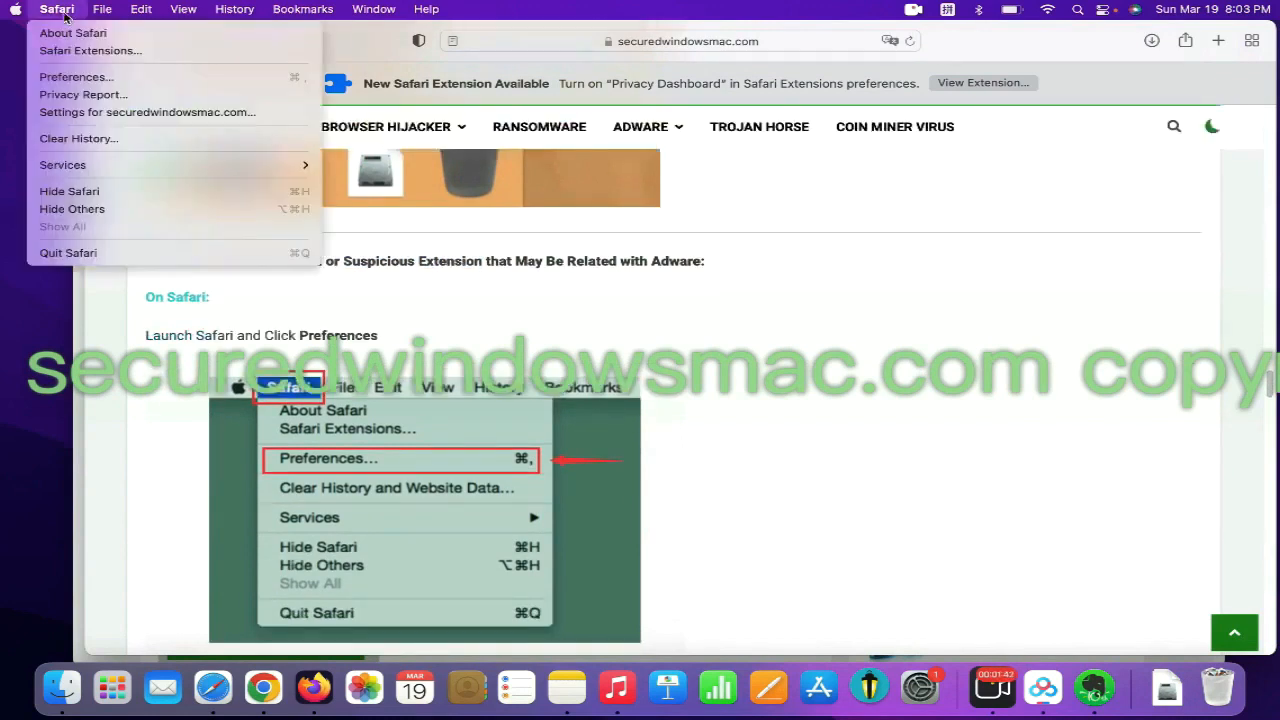
mouse_move(90, 50)
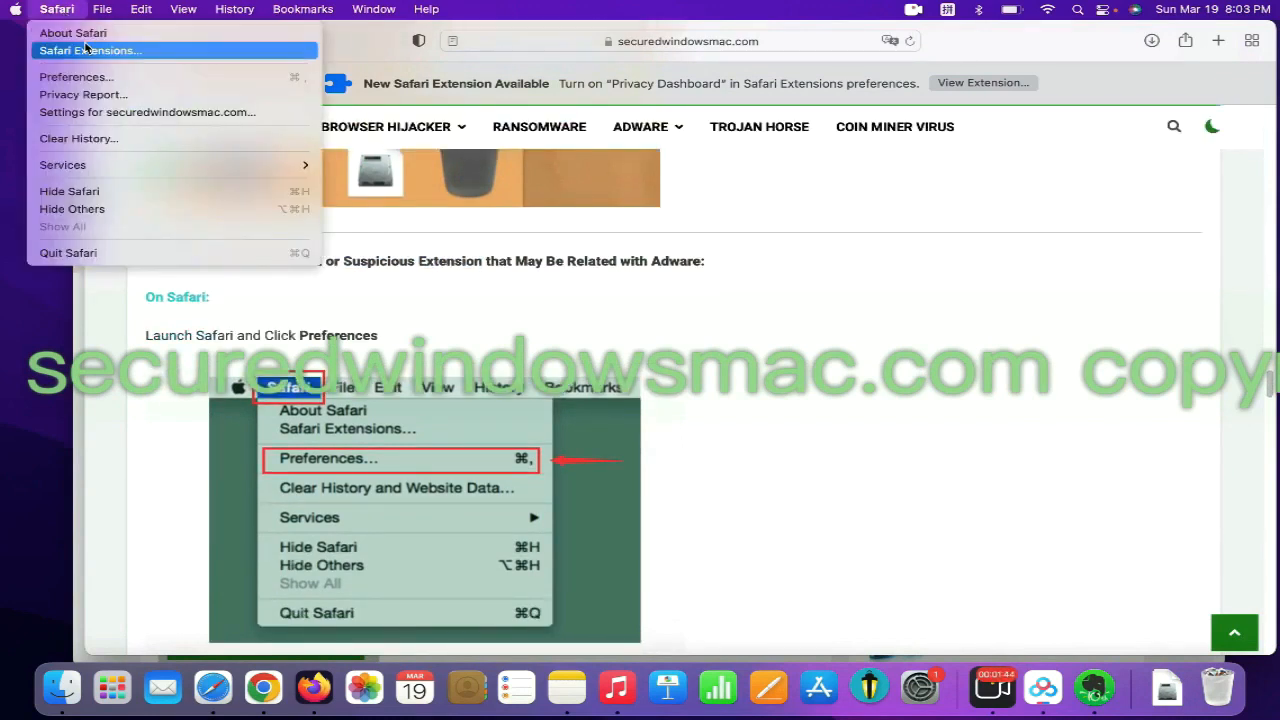
mouse_move(76, 77)
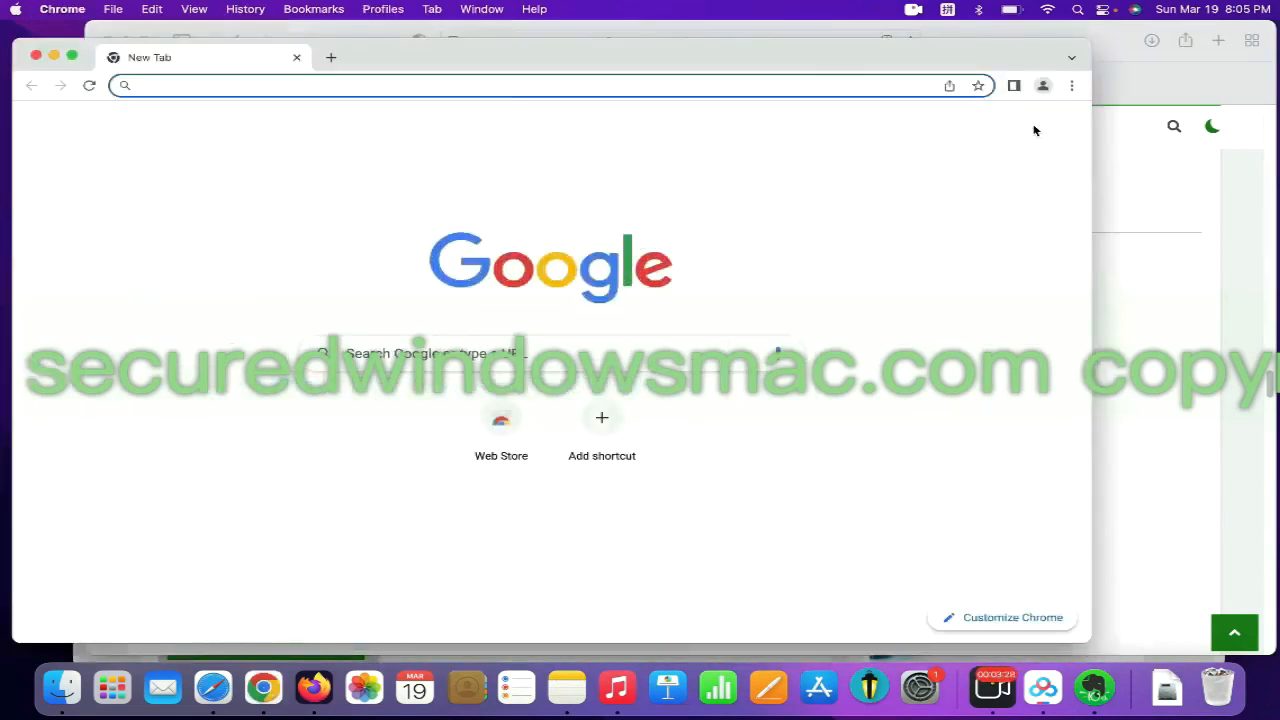
- Remove the 'Netflix Party is now Teleparty' extension from Chrome's extensions page
left_click(1071, 85)
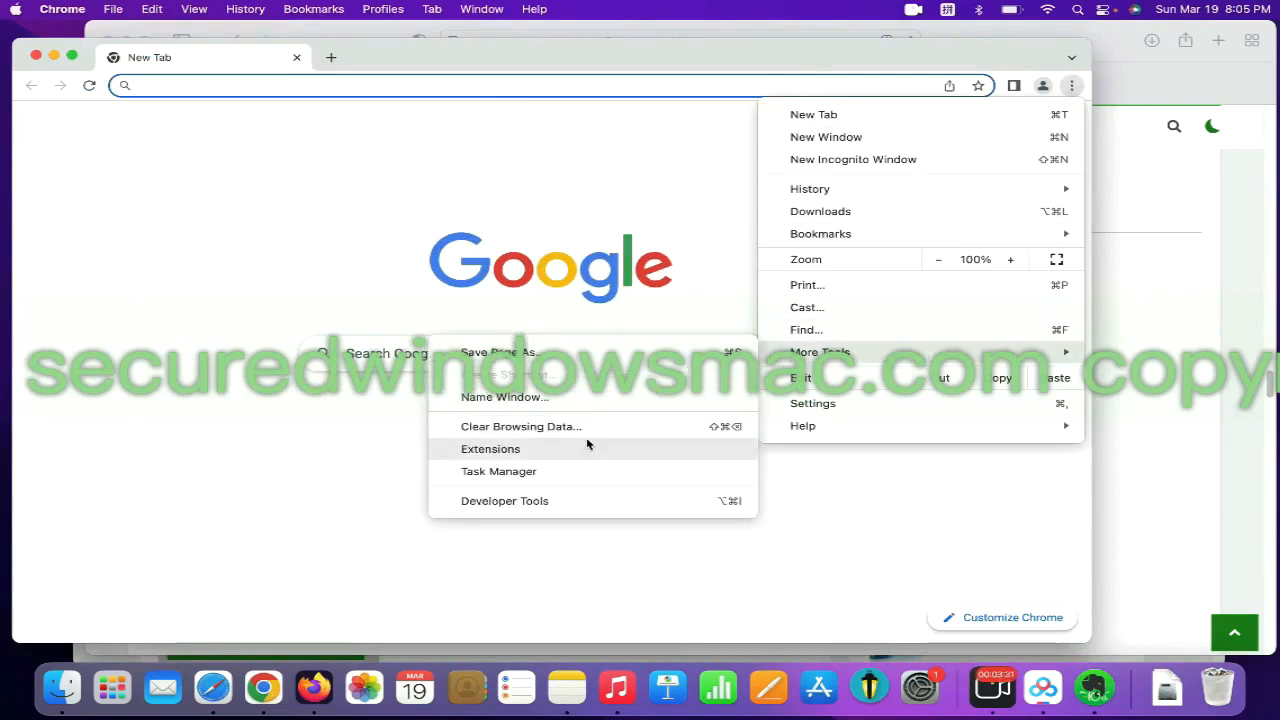
left_click(490, 448)
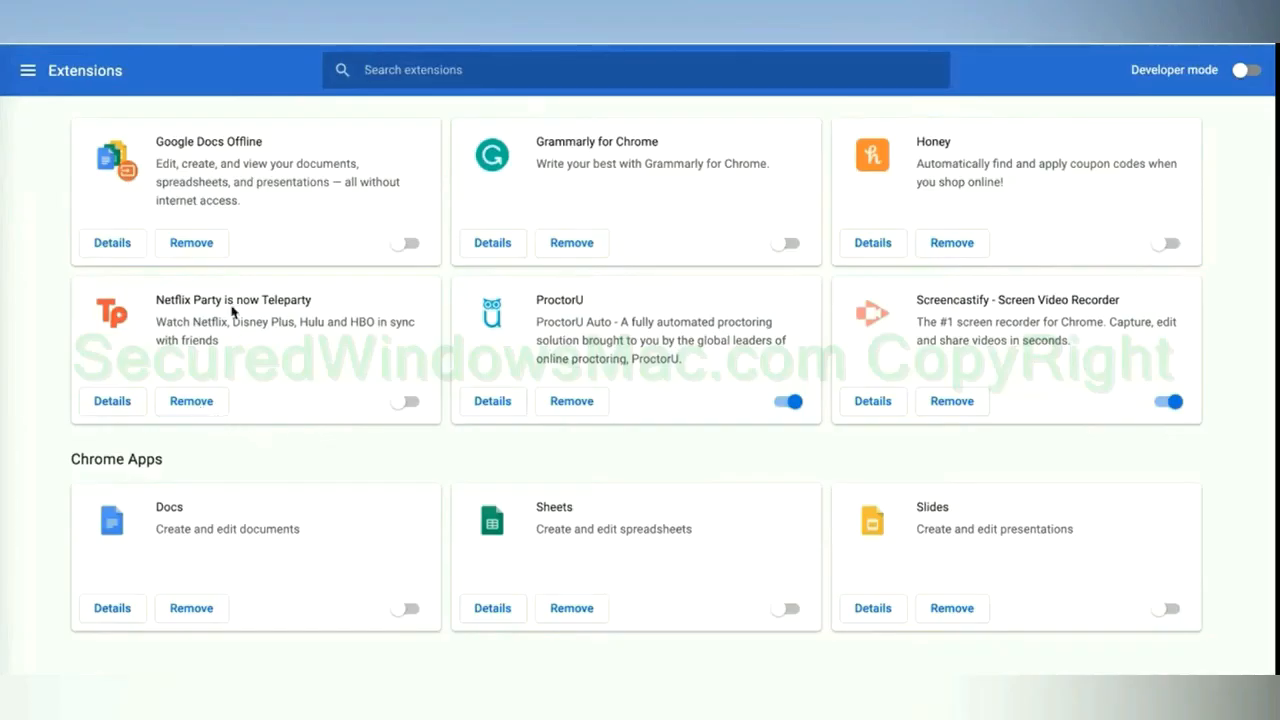
mouse_move(191, 408)
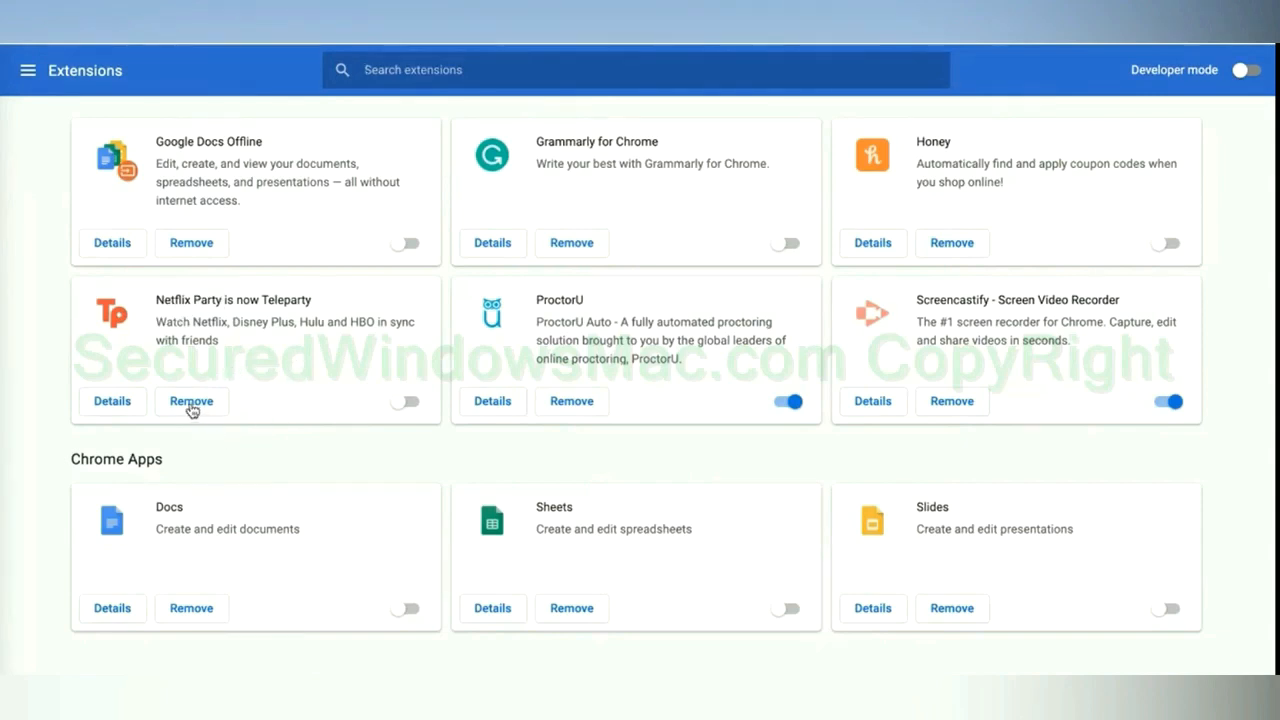
left_click(191, 401)
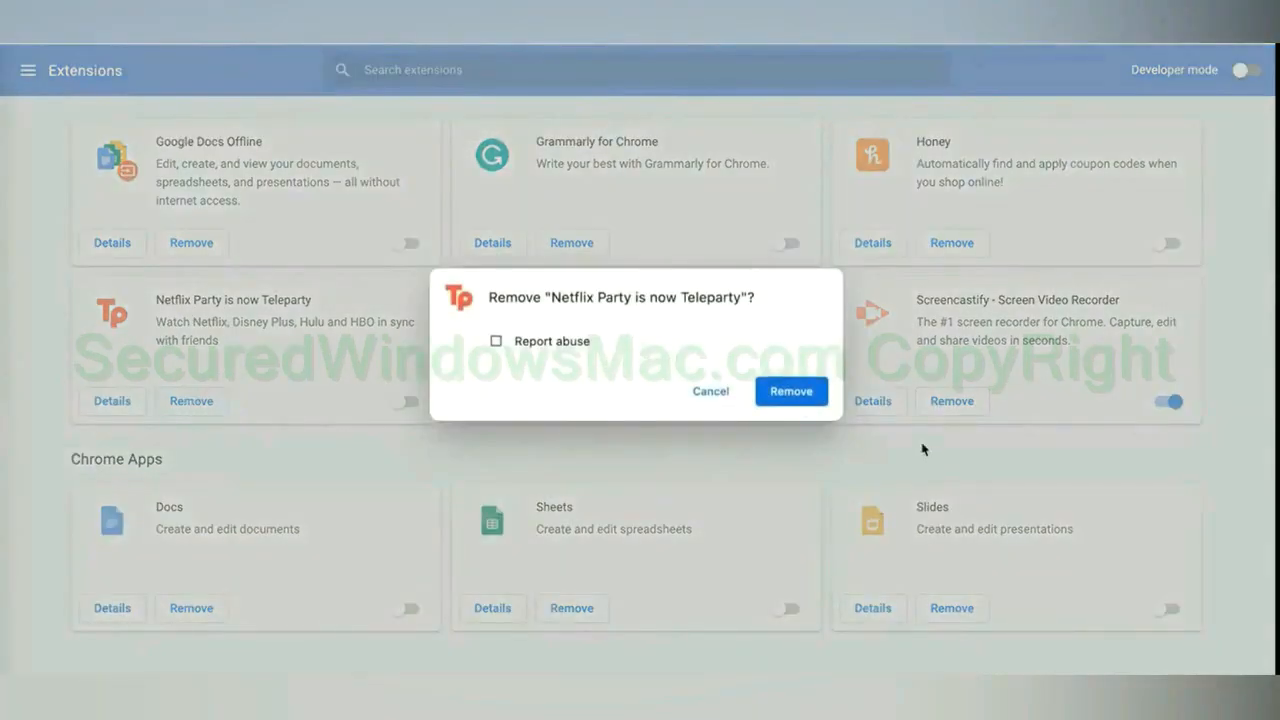
left_click(790, 391)
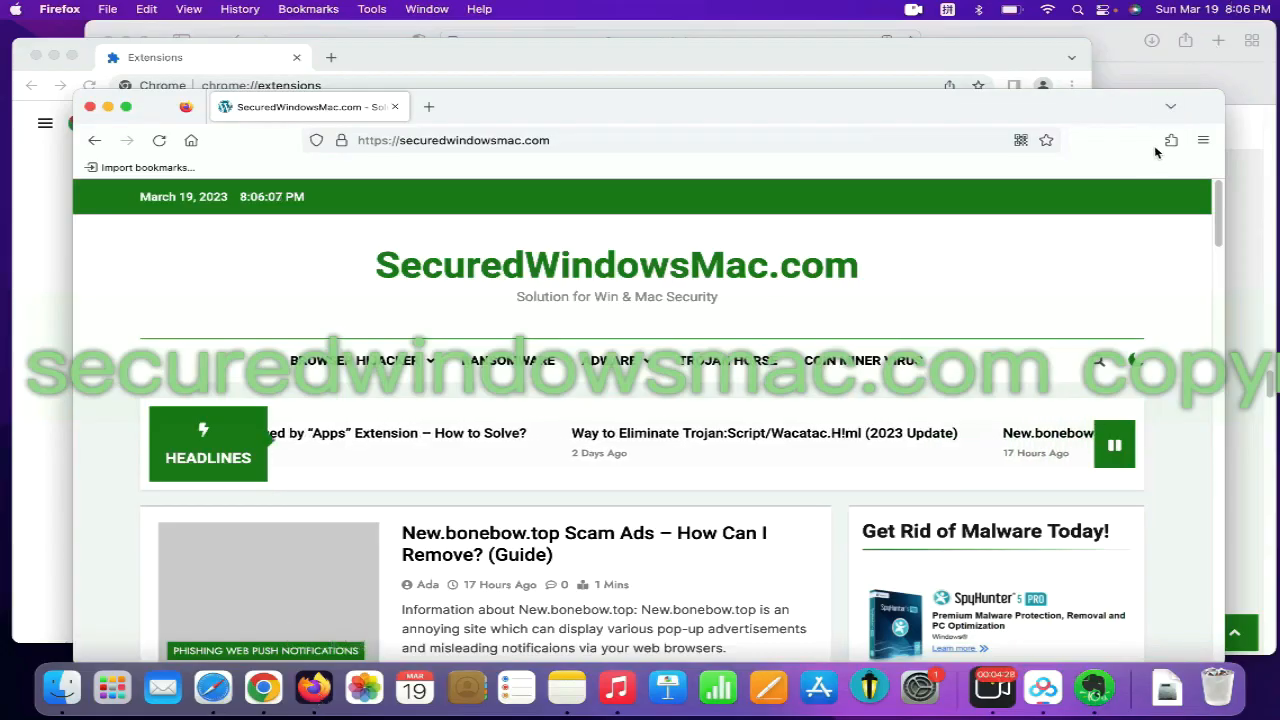
- Open Firefox's extensions manager to review installed add-ons
left_click(1170, 140)
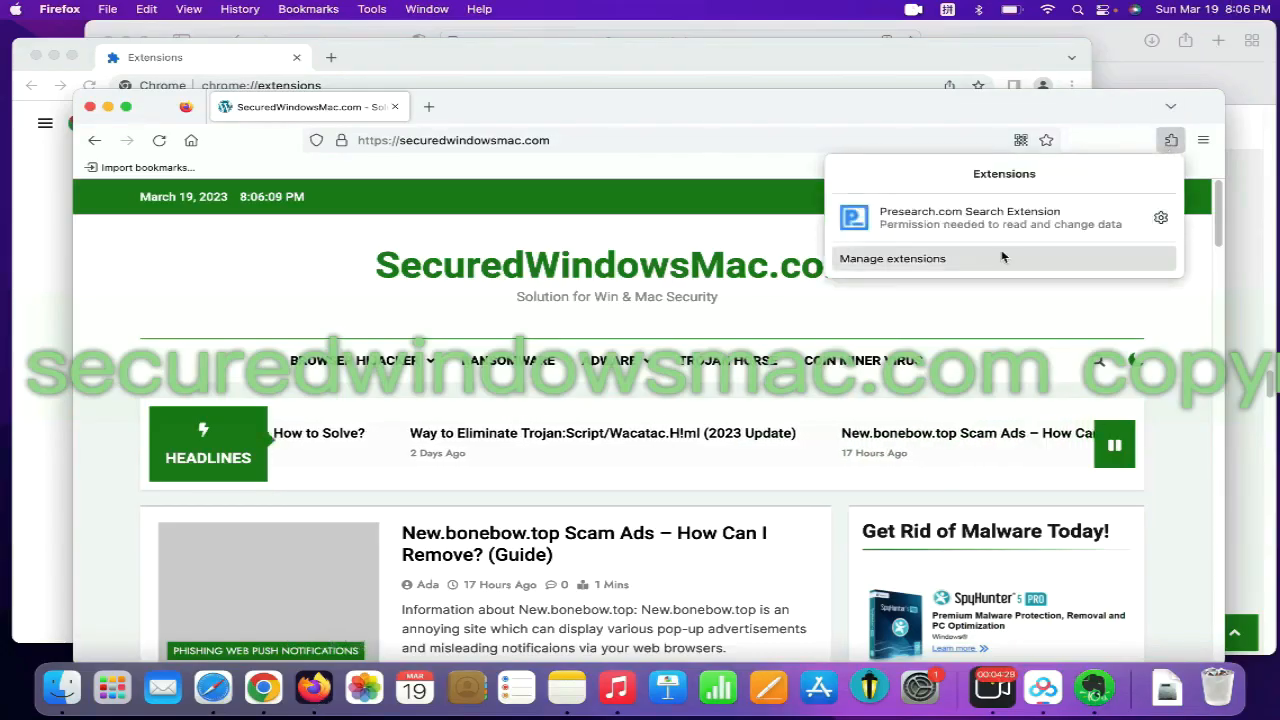
left_click(891, 258)
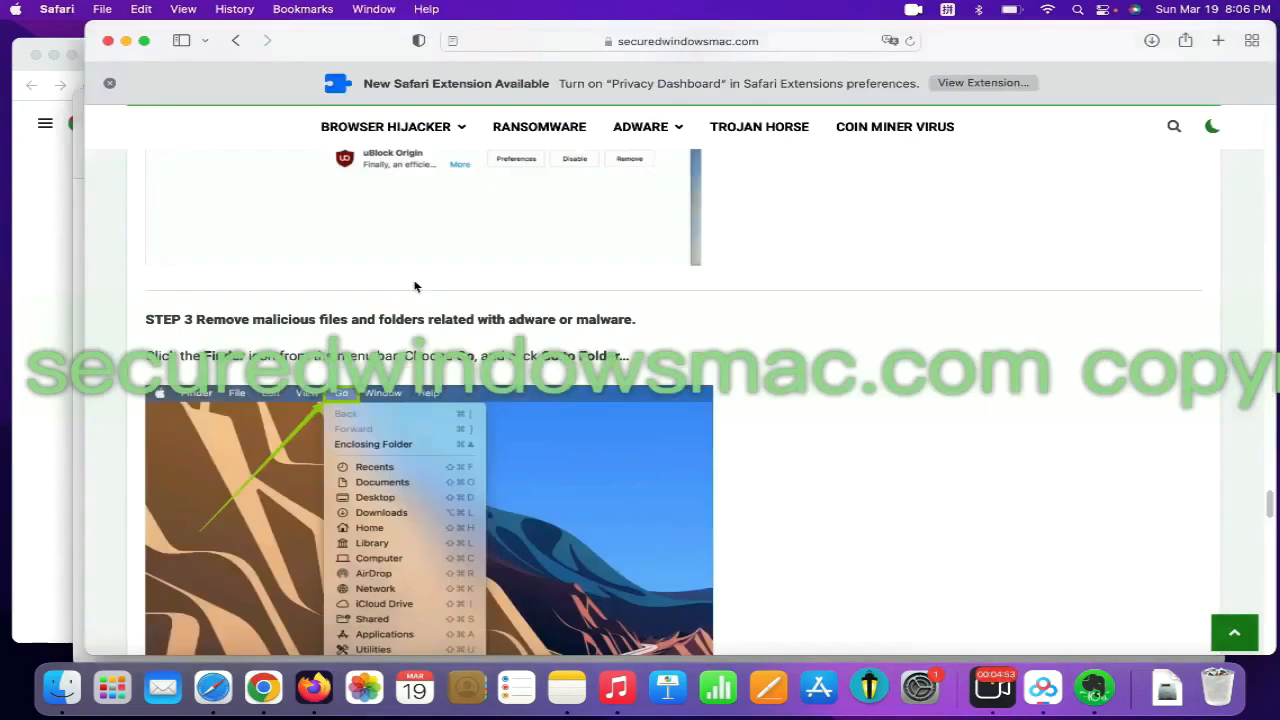
- Go to /Library/LaunchAgents/ and move com.enigmasoft.spyhunter.plist to the Trash
double_click(299, 319)
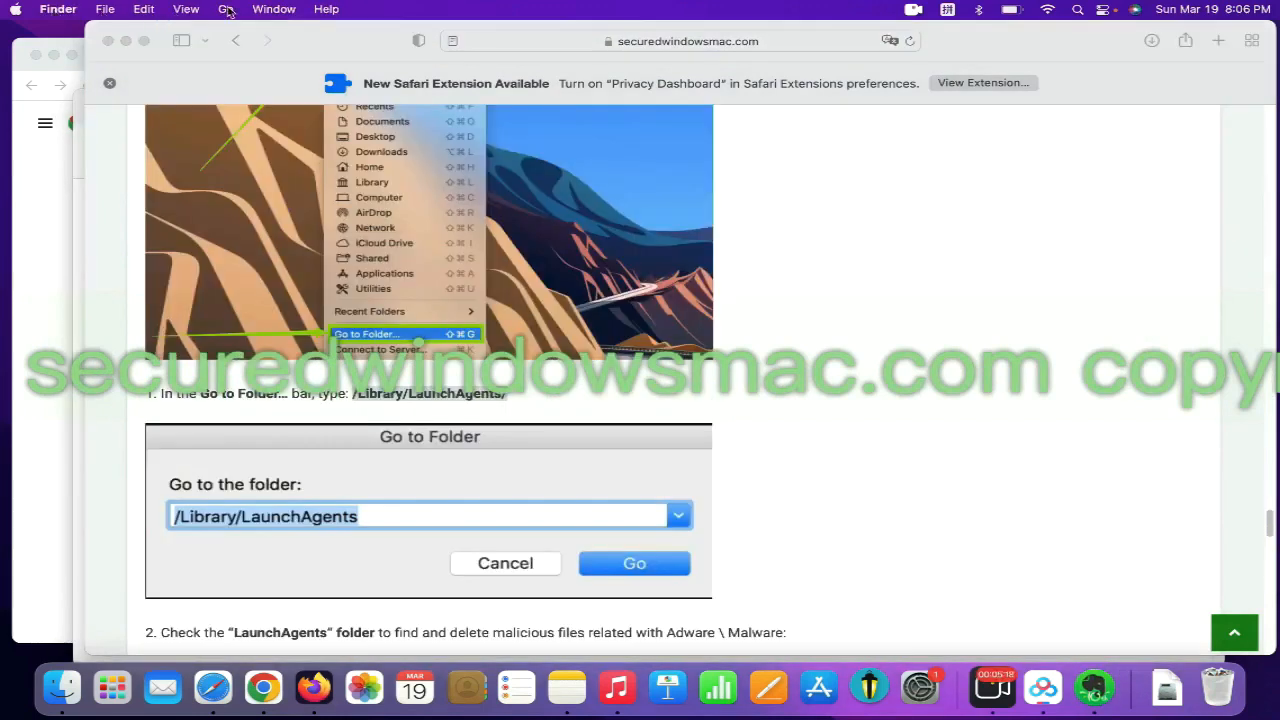
left_click(226, 9)
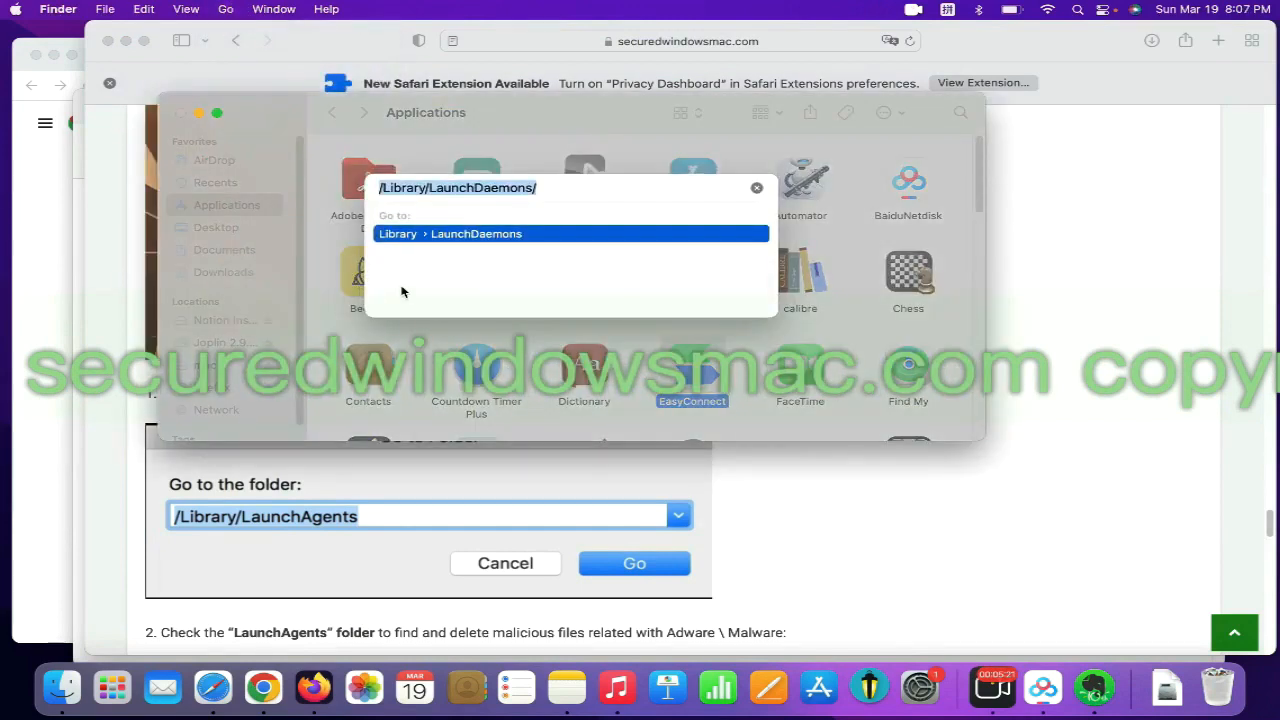
type("/Library/LaunchAgents/")
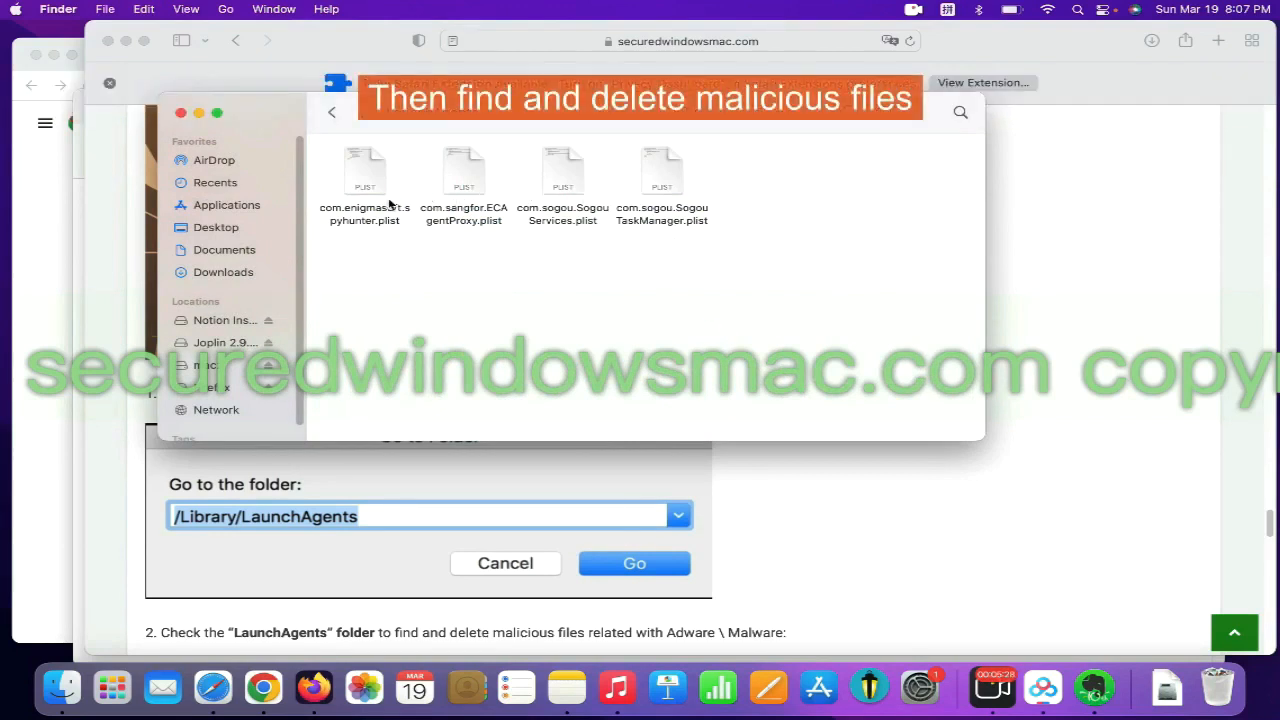
right_click(364, 170)
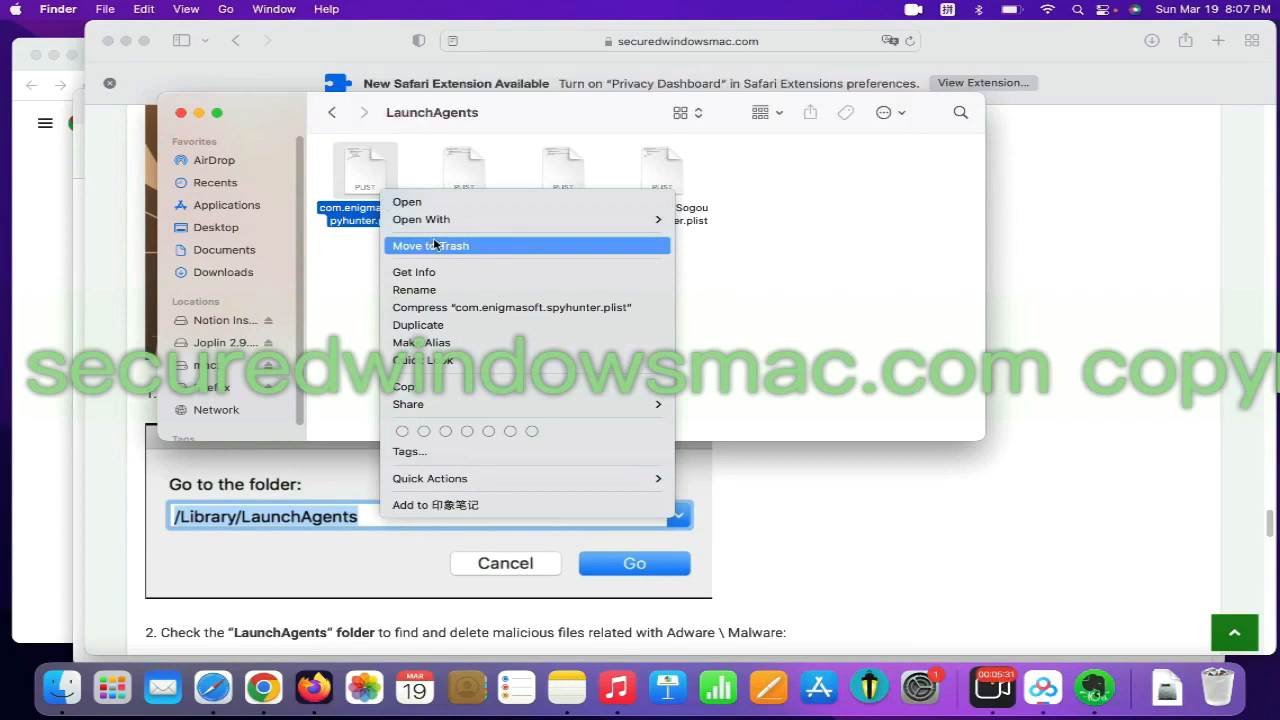
left_click(430, 245)
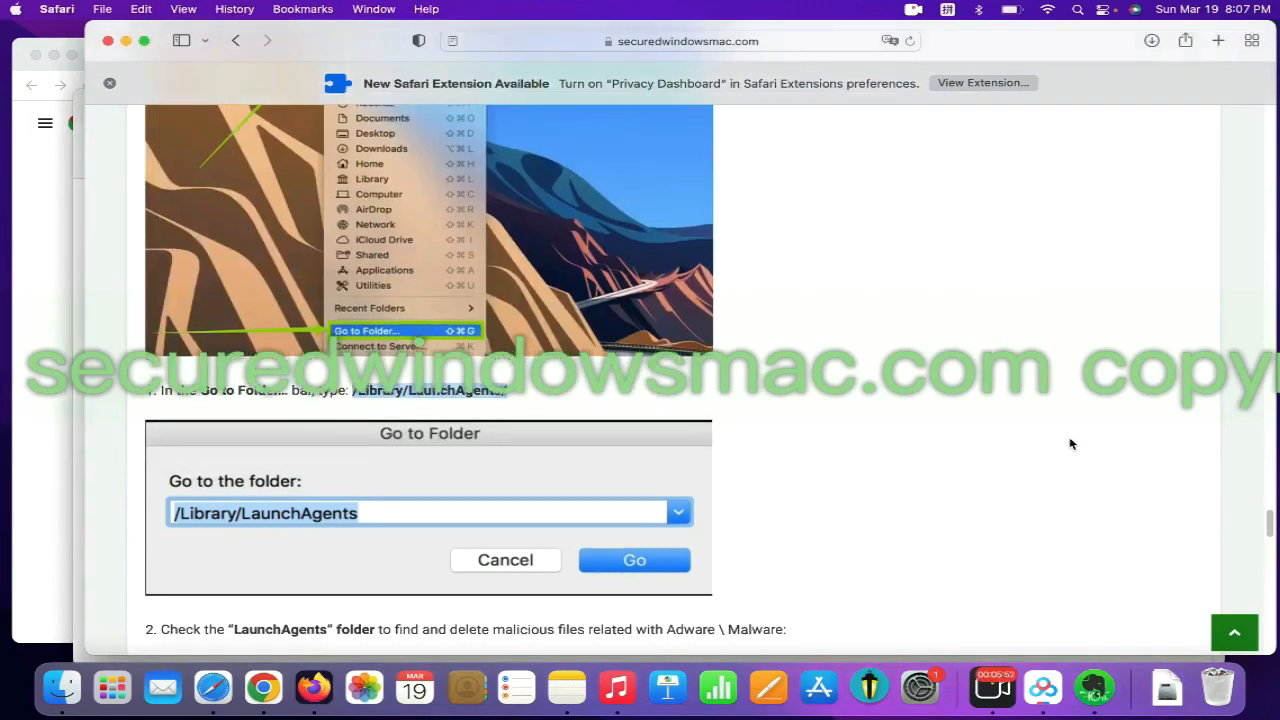
- Browse the ~/Library/Application Support/ folders for adware-related items
scroll("down", 3)
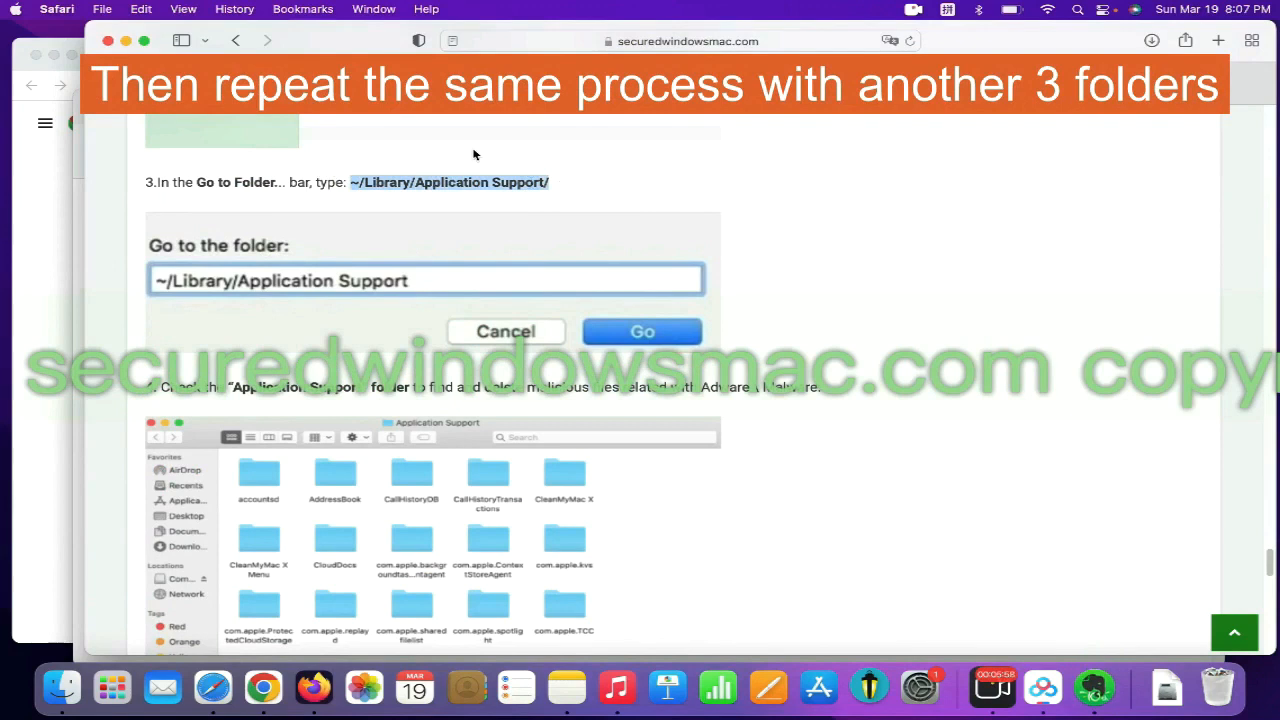
left_click(224, 9)
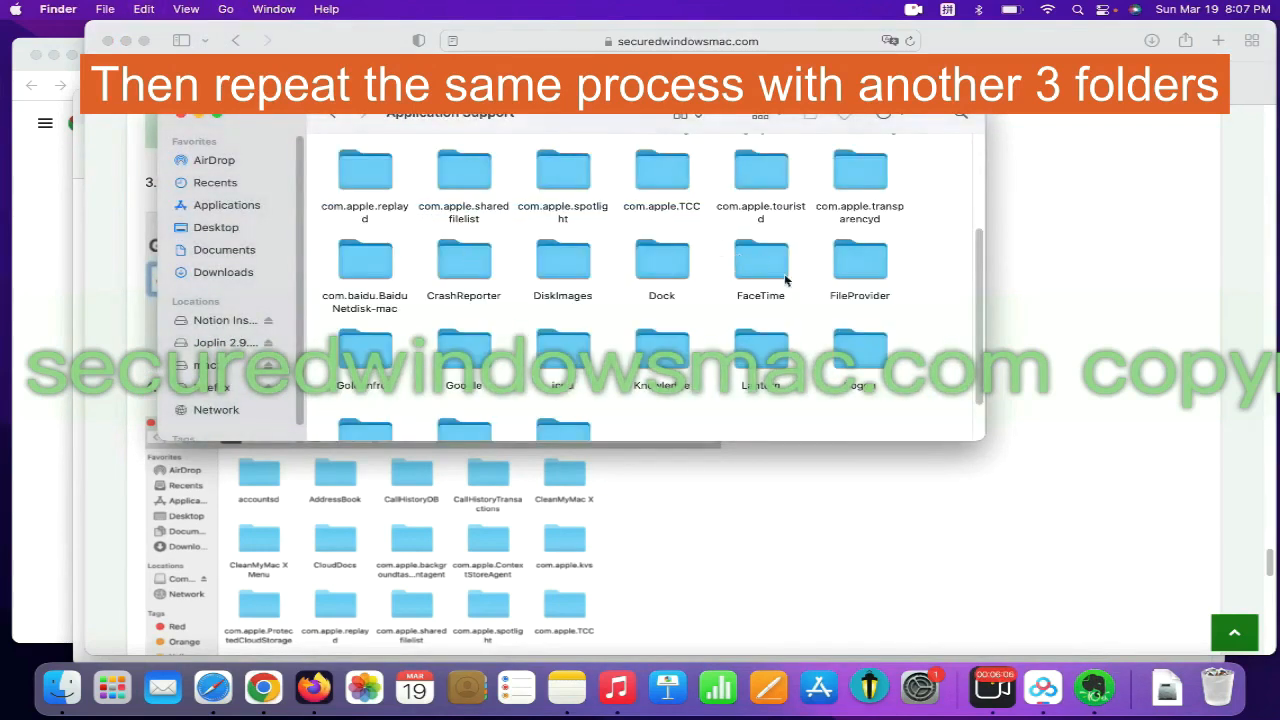
scroll("down", 3)
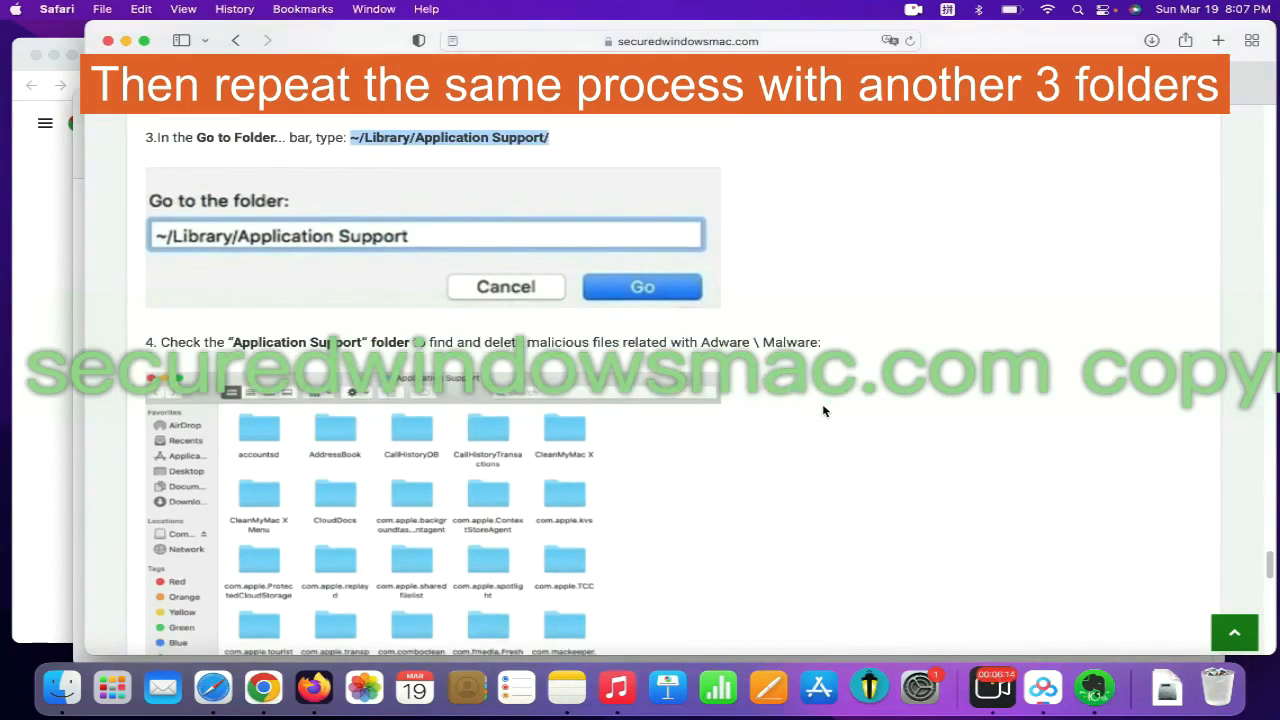
scroll("down", 3)
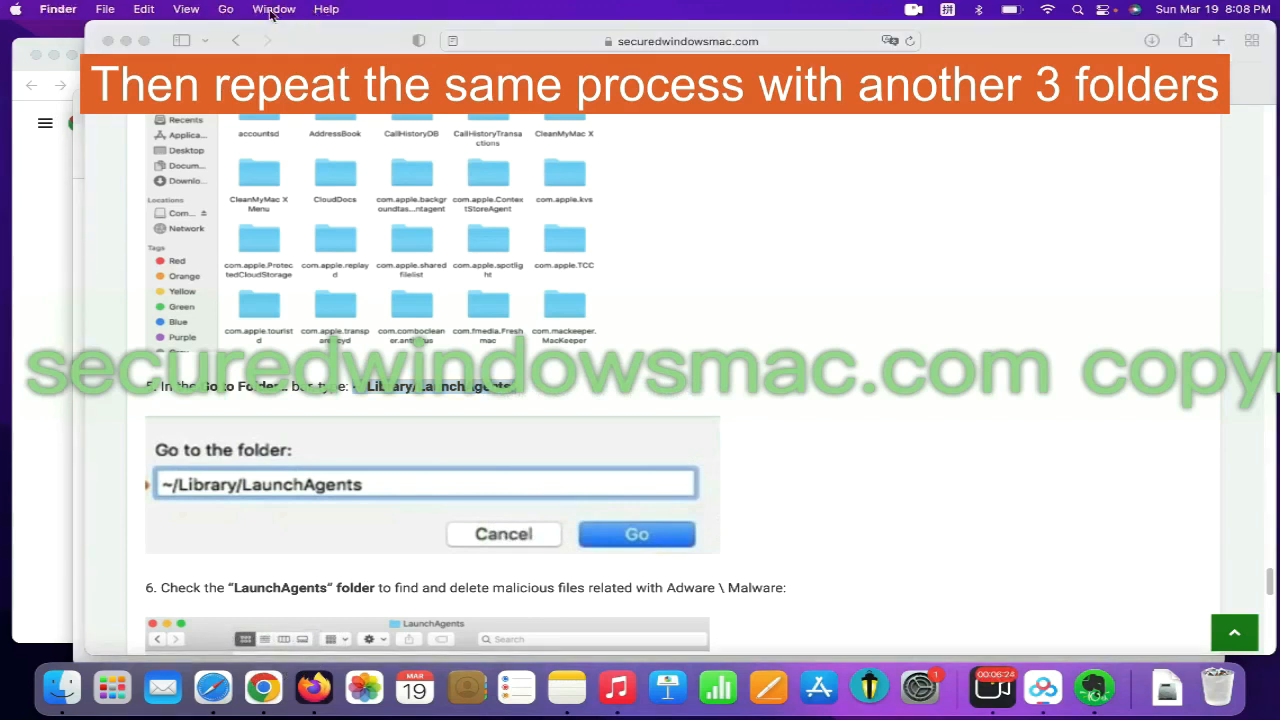
- Go to ~/Library/LaunchAgents and open actions for org.getlantern.plist
left_click(225, 9)
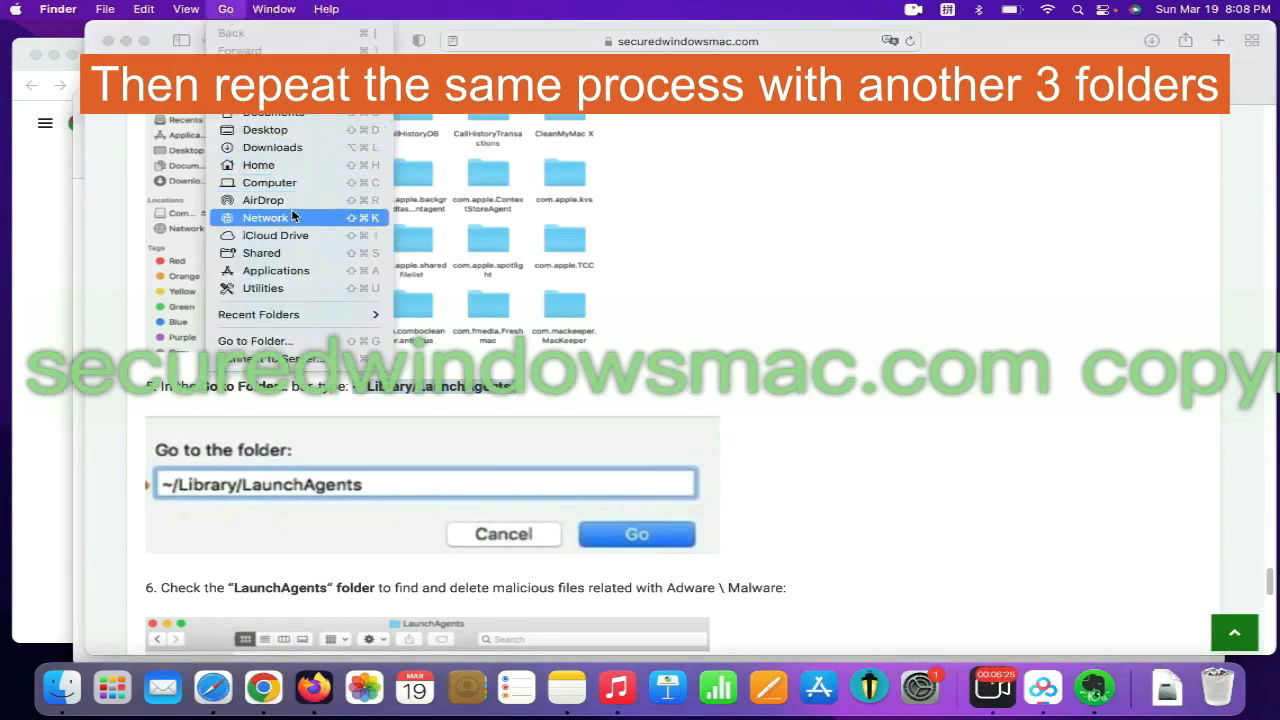
mouse_move(308, 337)
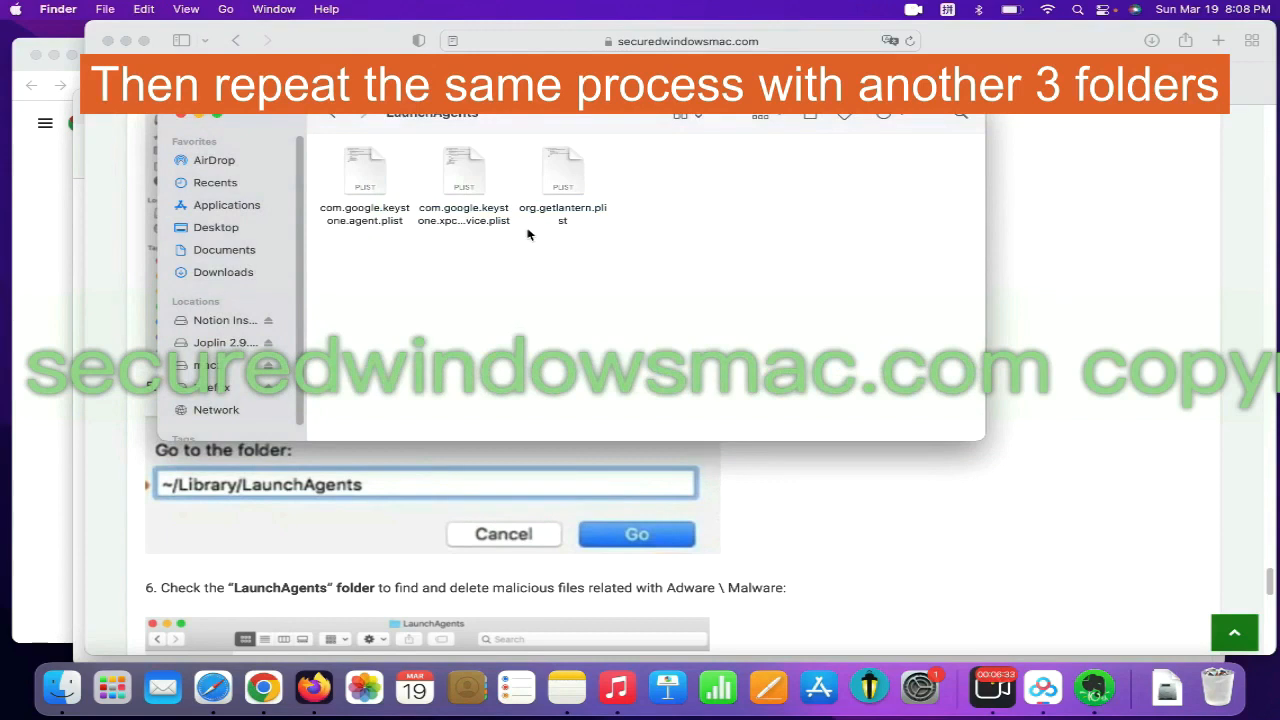
right_click(562, 170)
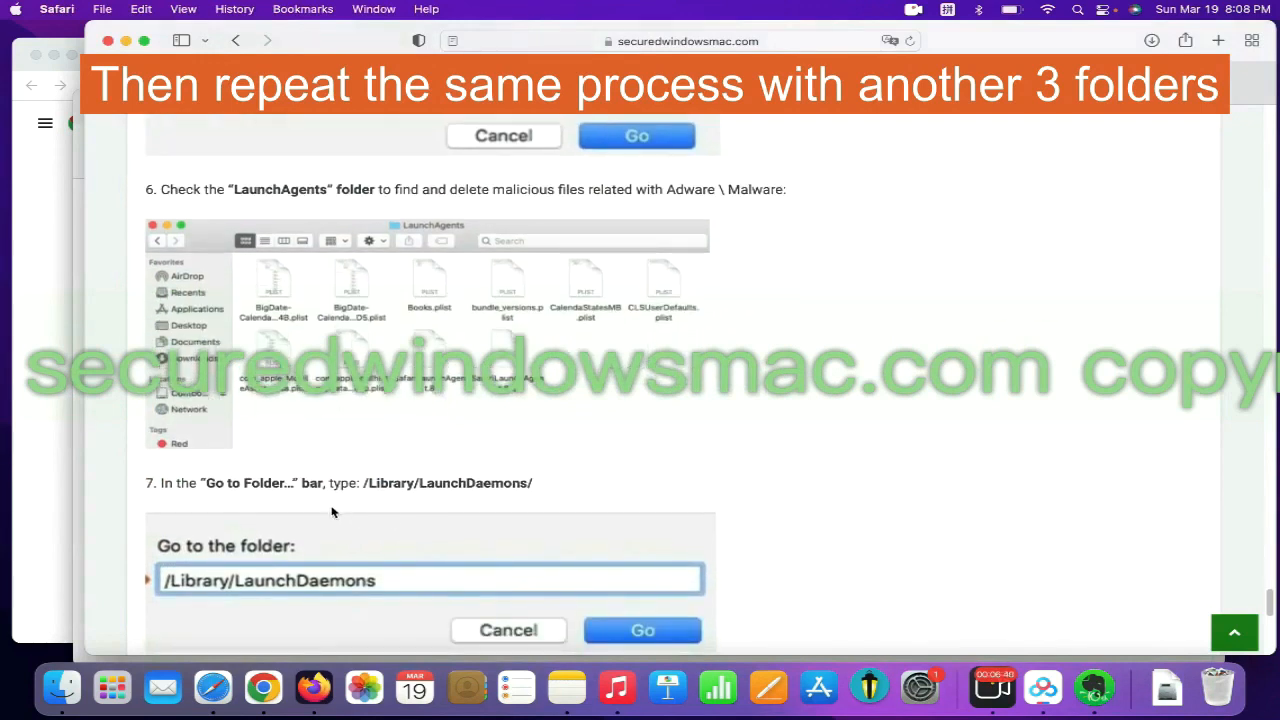
- Open /Library/LaunchDaemons/ using the guide's path and open actions for vyprvpnservice.plist
double_click(448, 483)
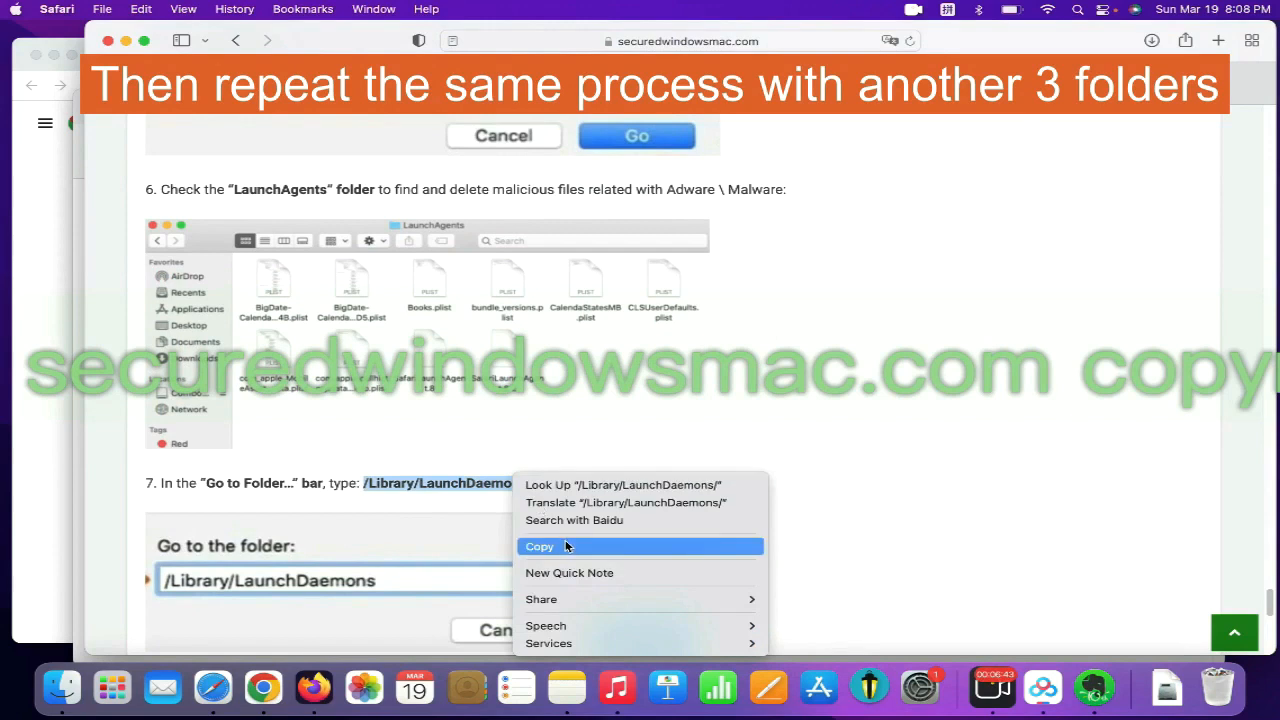
left_click(539, 546)
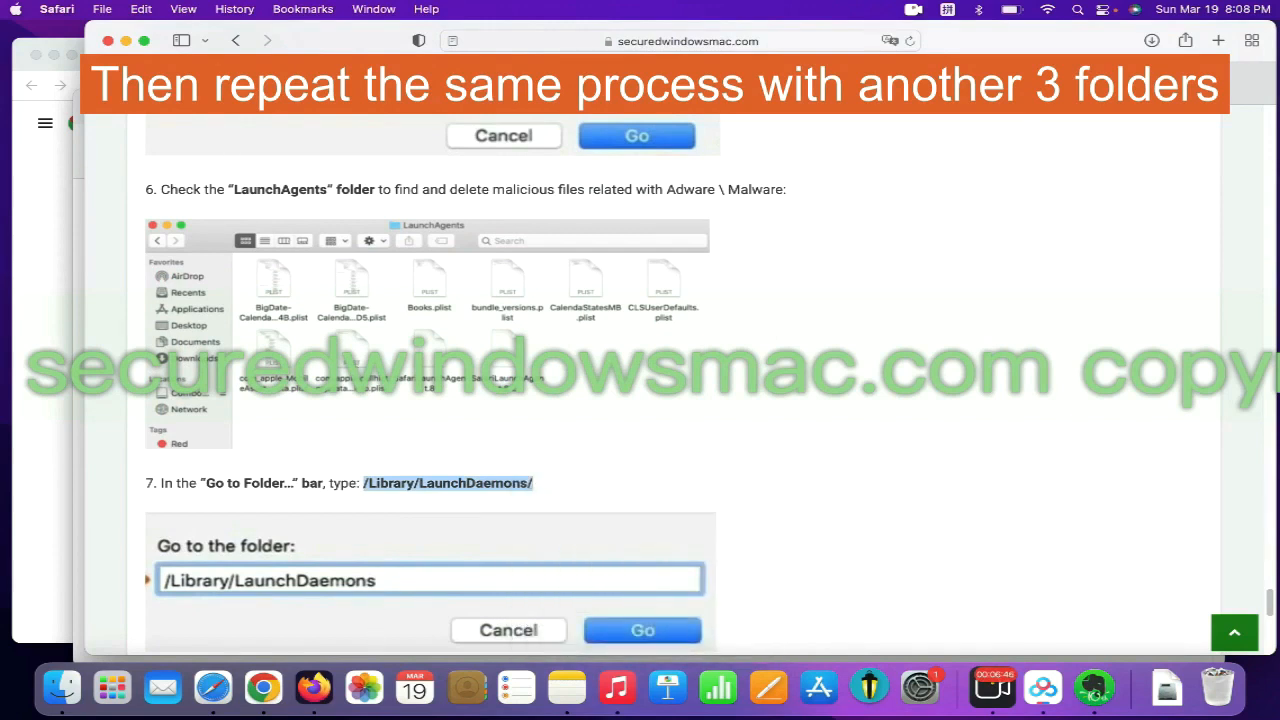
left_click(225, 9)
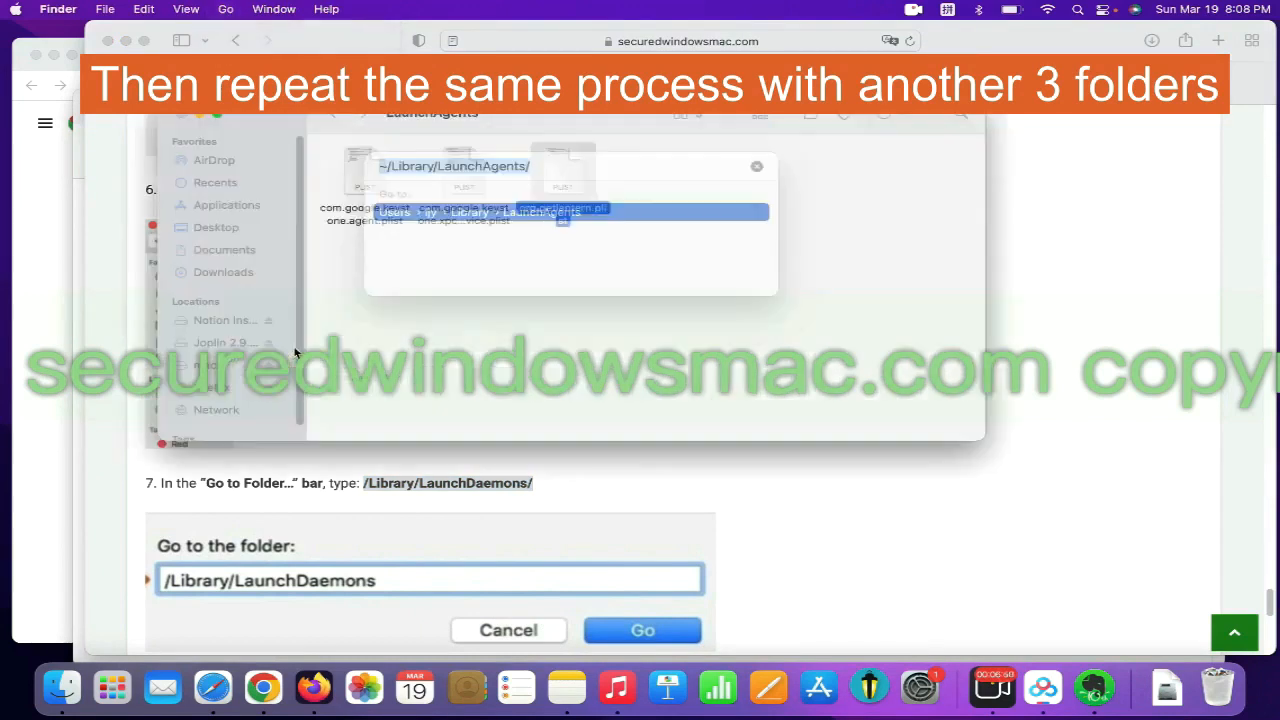
type("/Library/LaunchDaemons/")
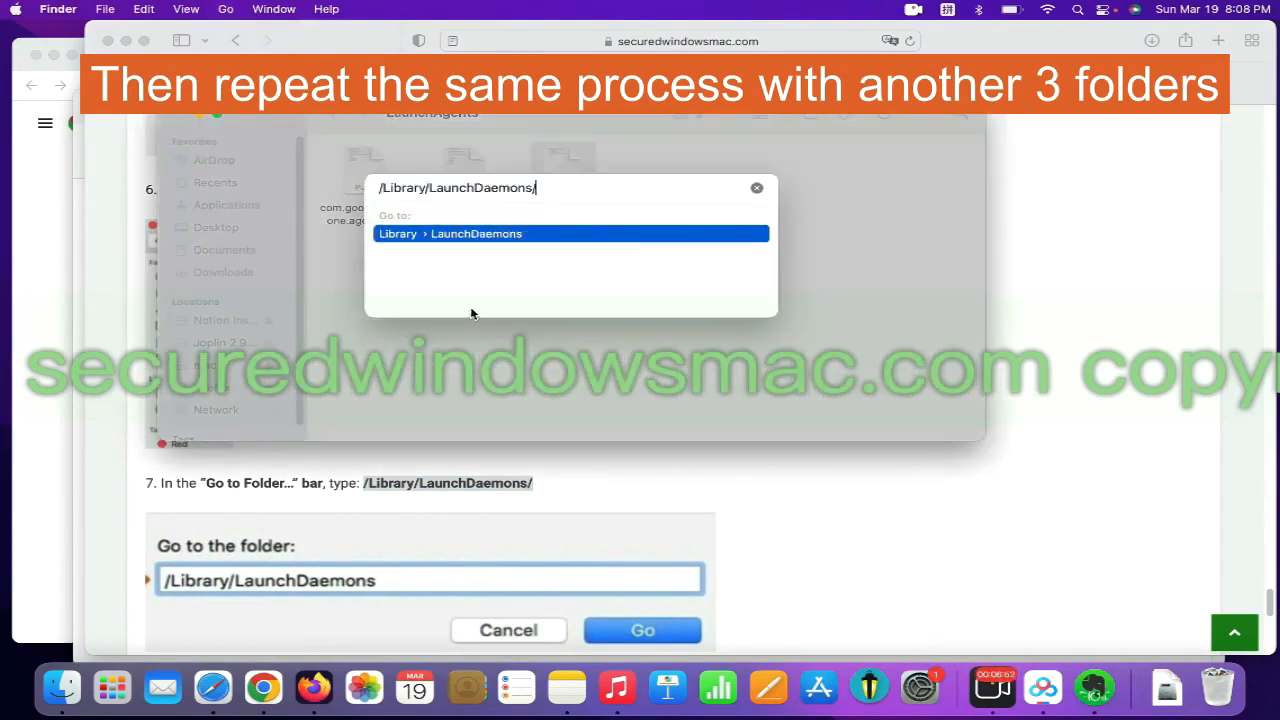
key("Return")
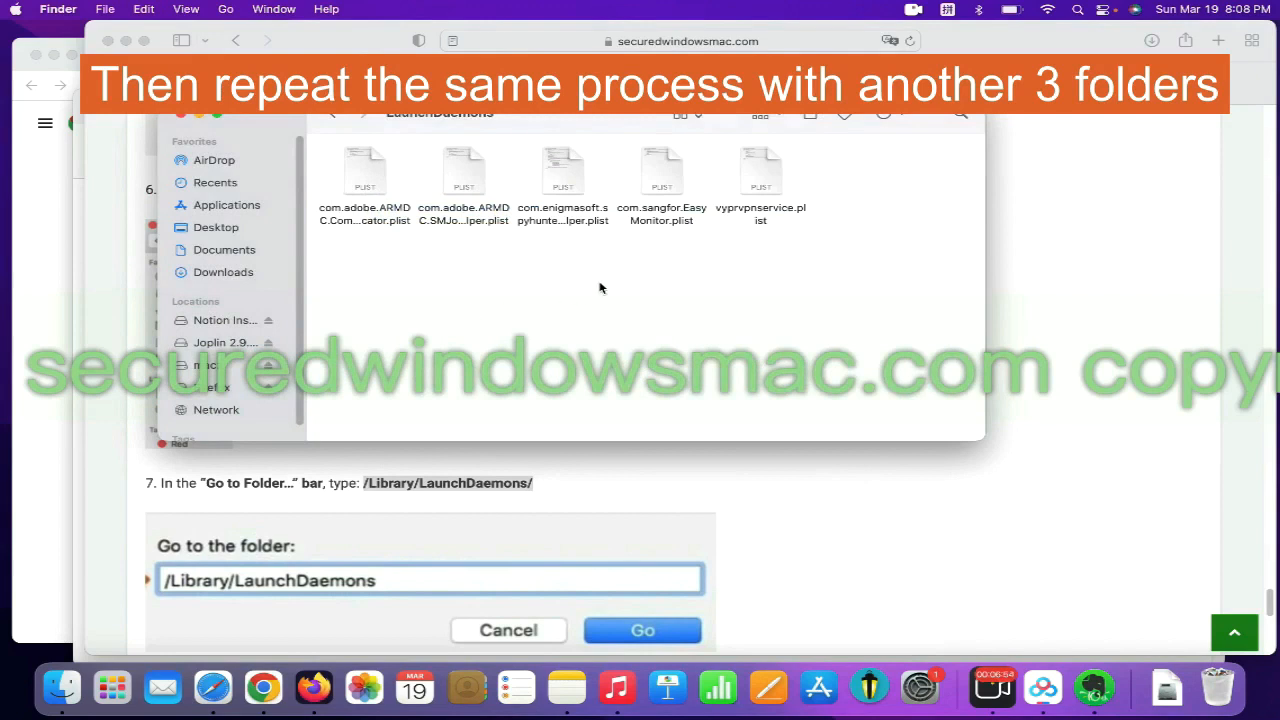
mouse_move(790, 188)
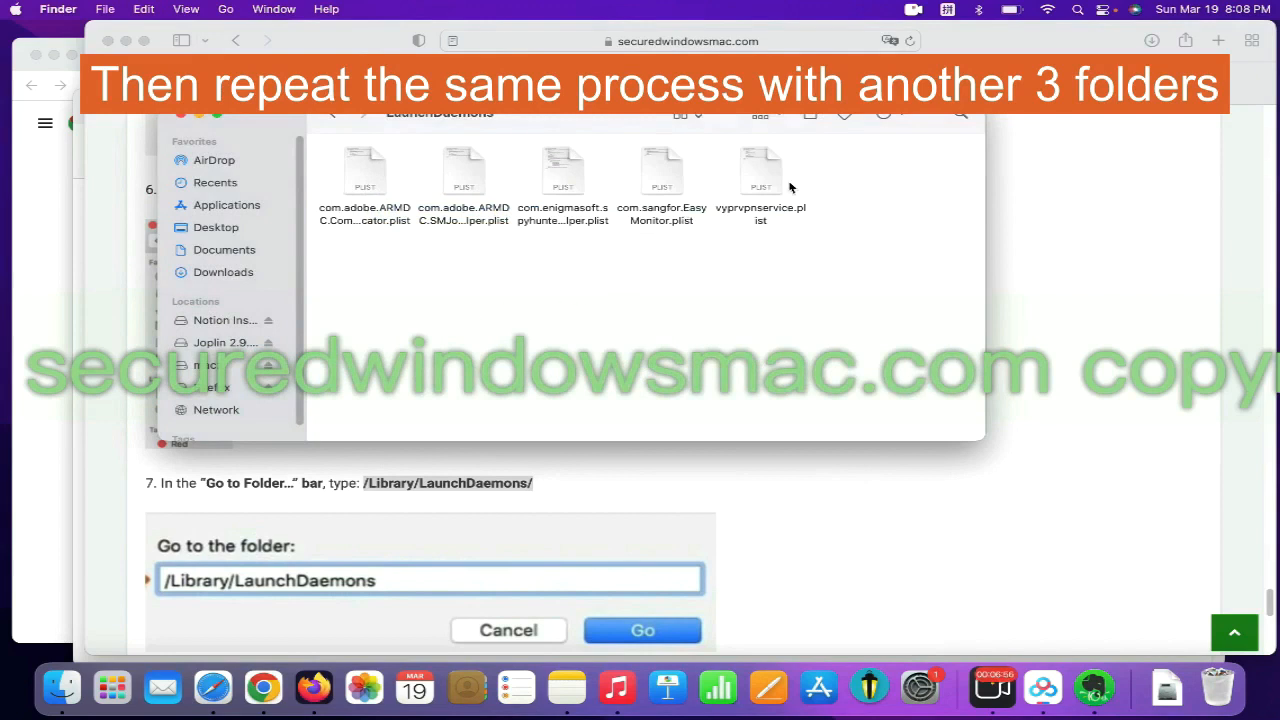
right_click(760, 170)
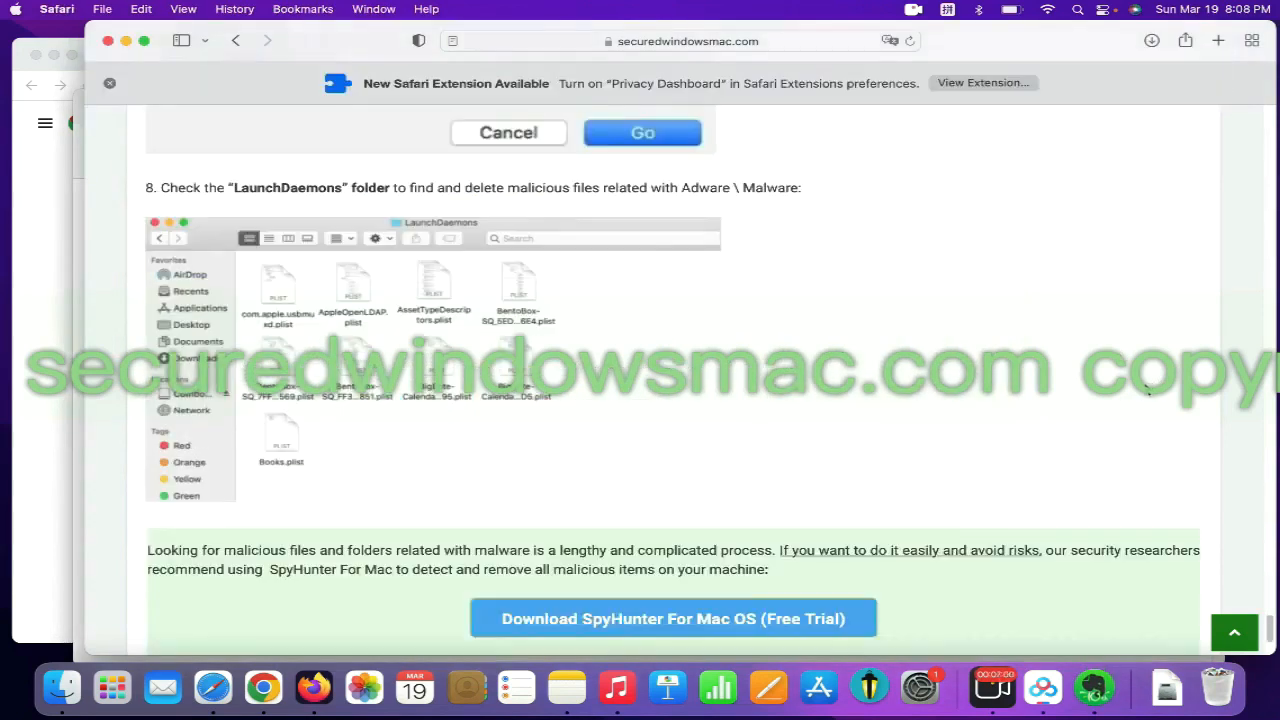
scroll("down", 3)
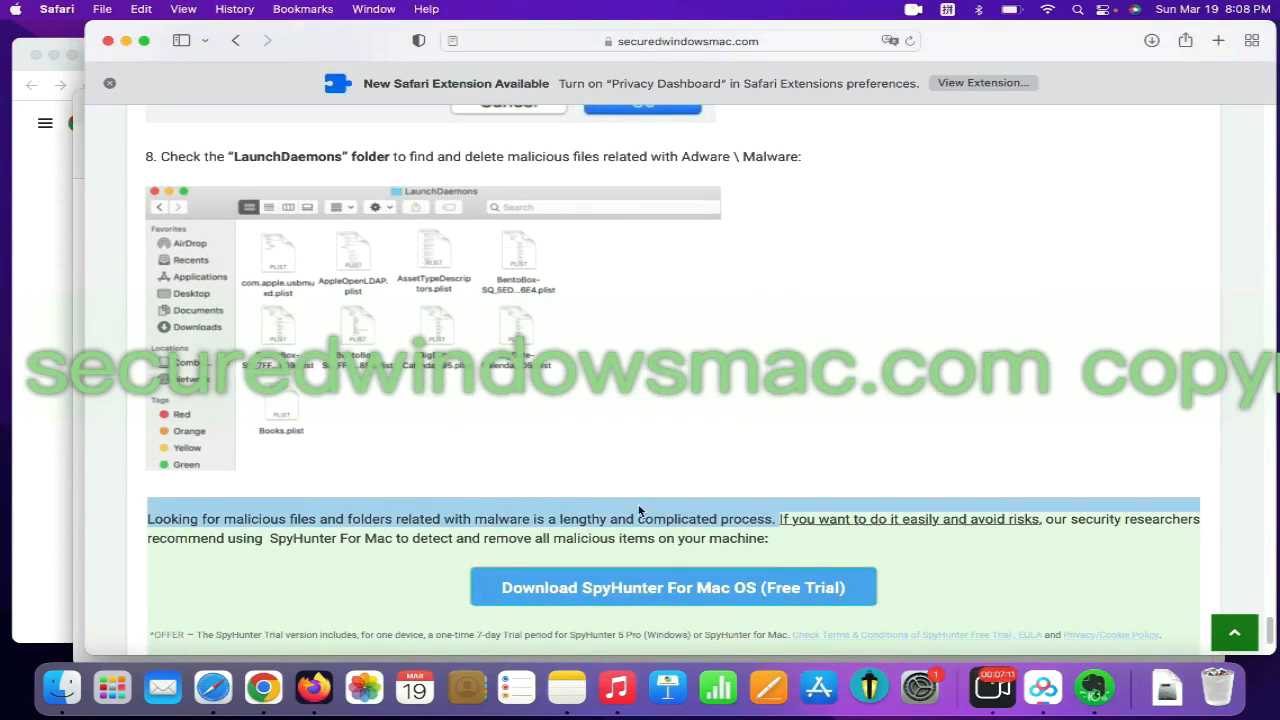